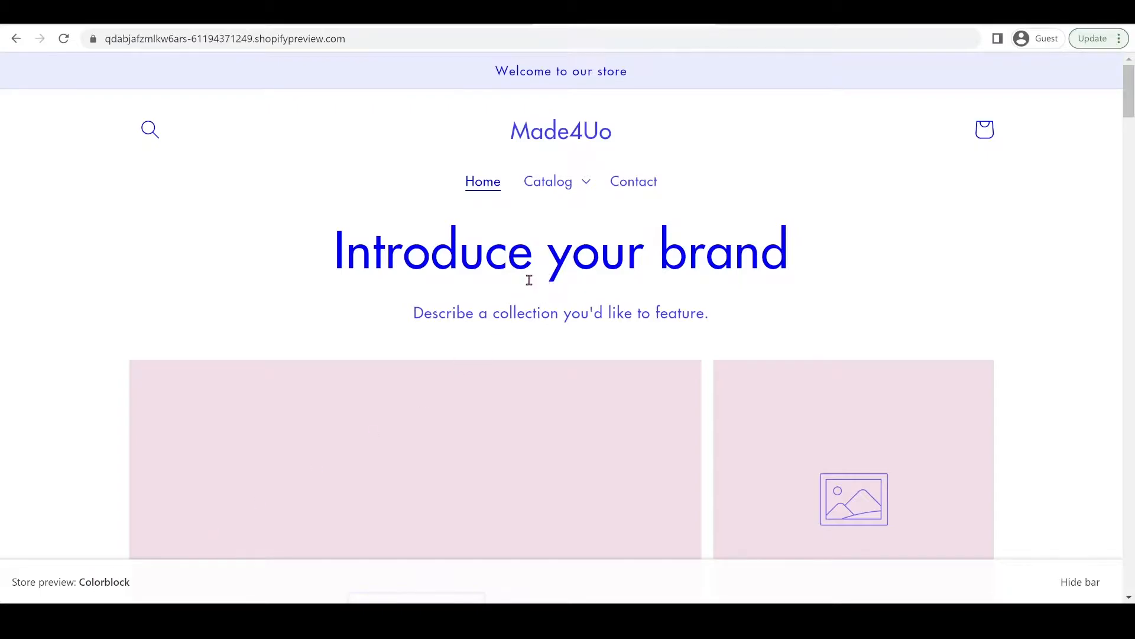
- View the Antique Drawers product page showing Pre-order now with the bold shipping note for Black
{"action": "scroll", "scroll_direction": "down", "scroll_amount": 3}
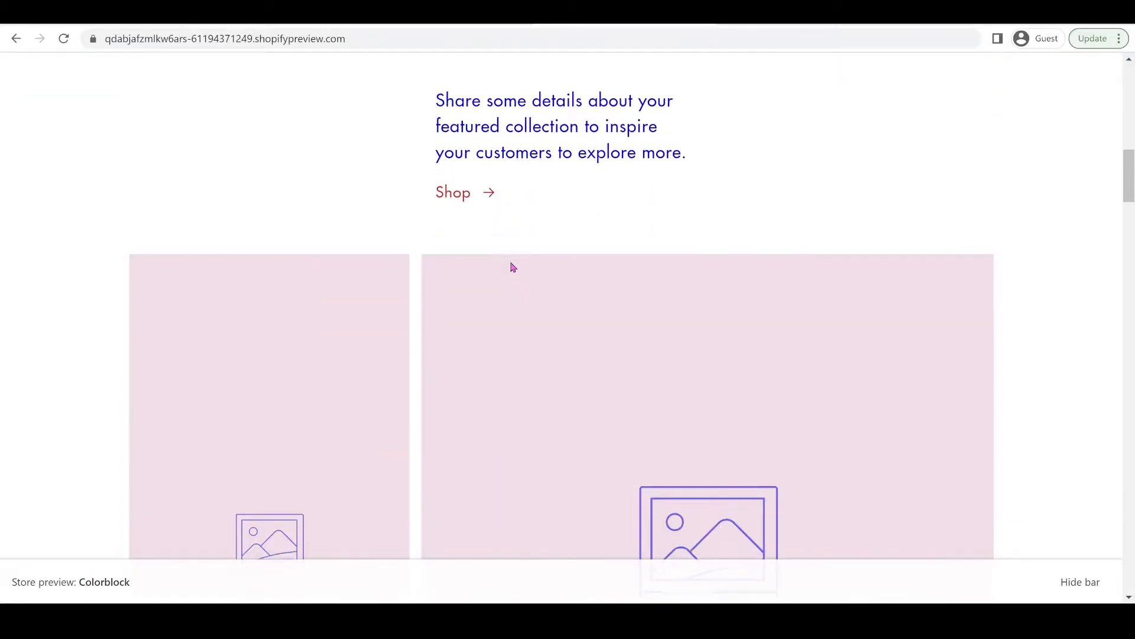
{"action": "scroll", "scroll_direction": "down", "scroll_amount": 3}
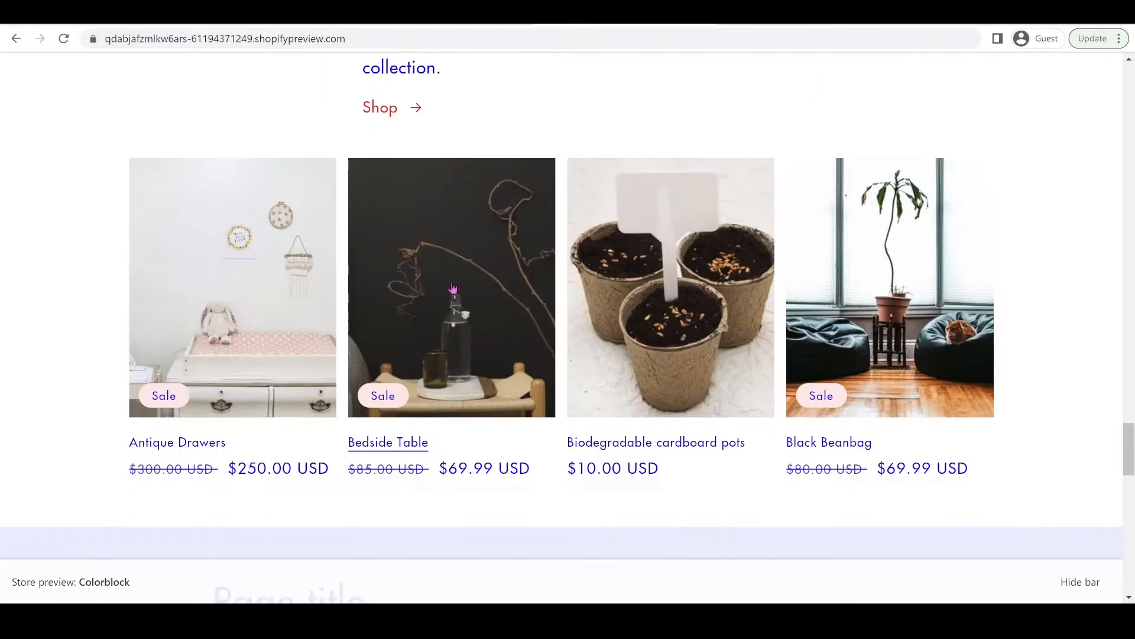
{"action": "left_click", "coordinate": [232, 287]}
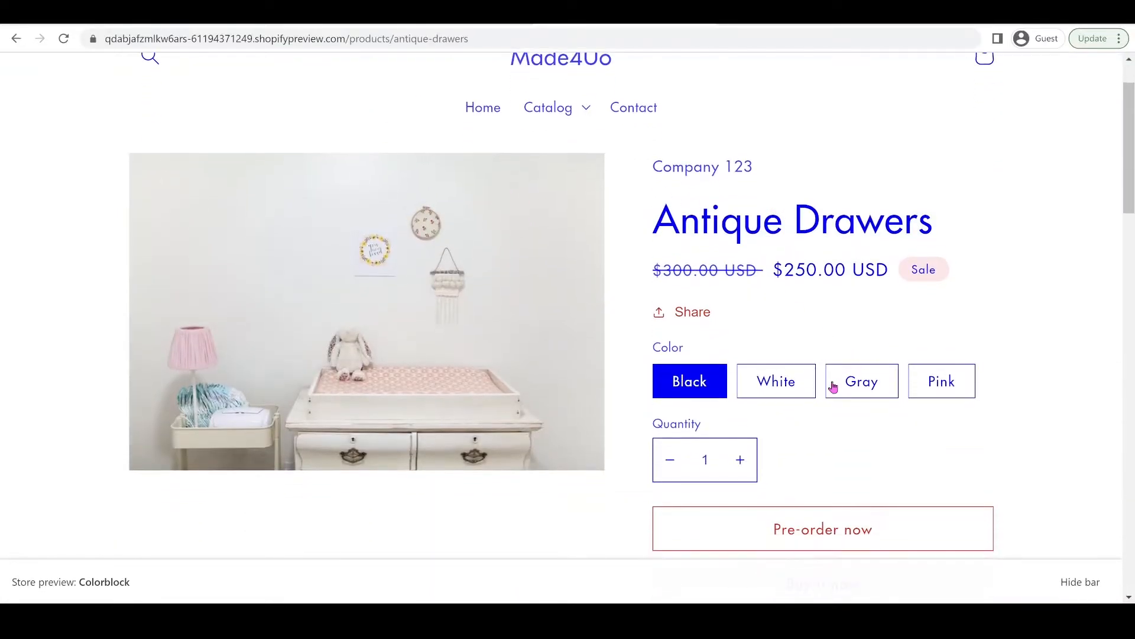
{"action": "mouse_move", "coordinate": [884, 403]}
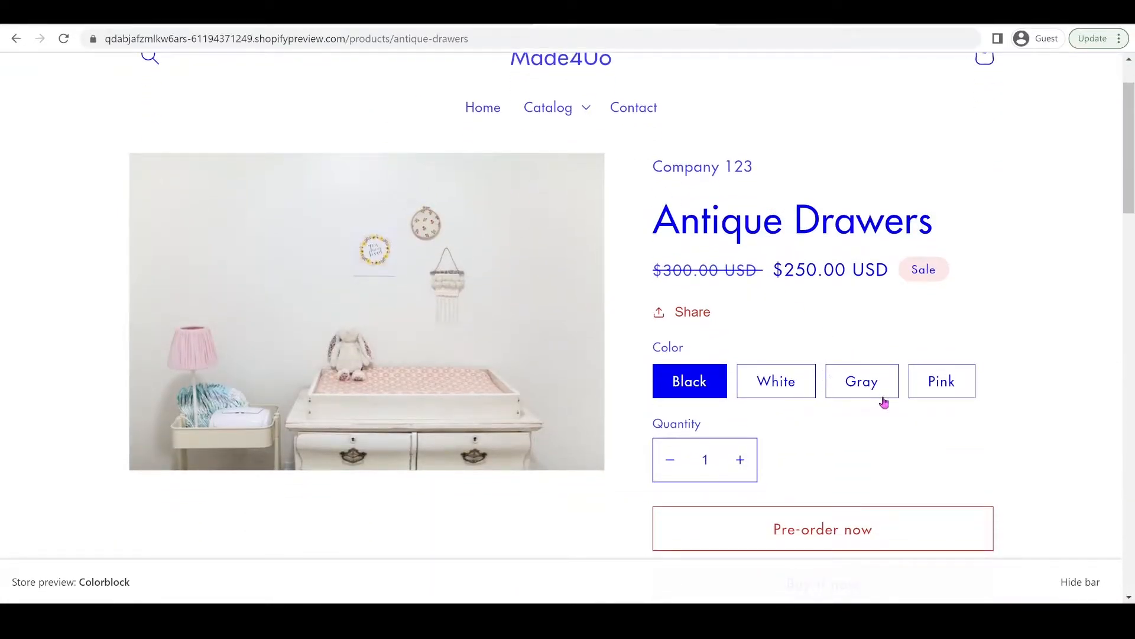
{"action": "mouse_move", "coordinate": [850, 425]}
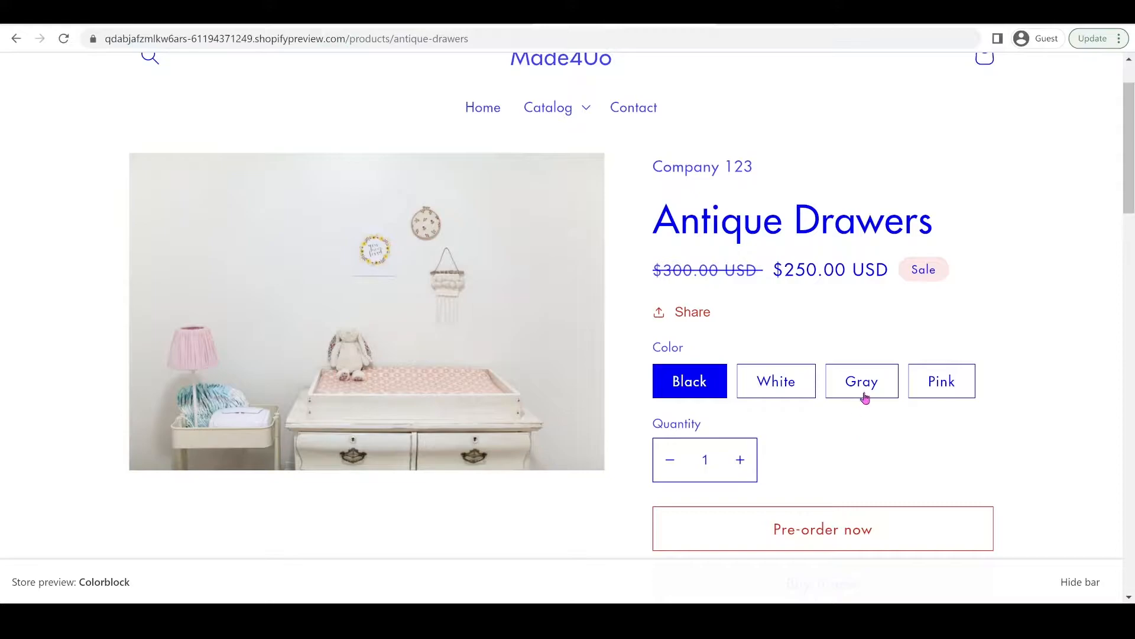
{"action": "scroll", "scroll_direction": "down", "scroll_amount": 3}
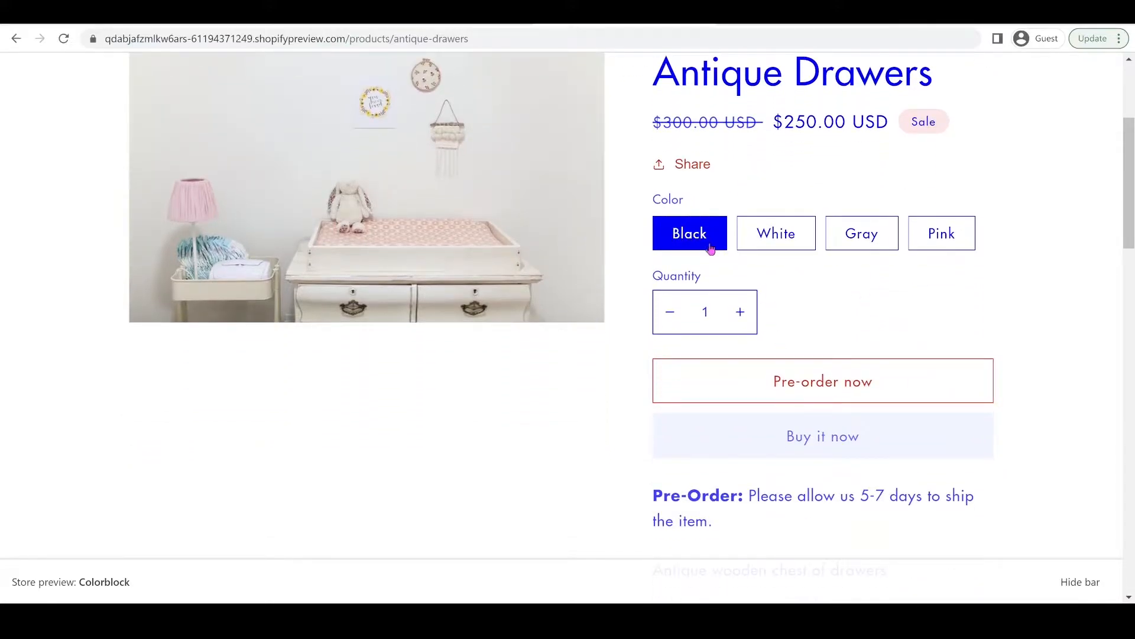
{"action": "mouse_move", "coordinate": [736, 250]}
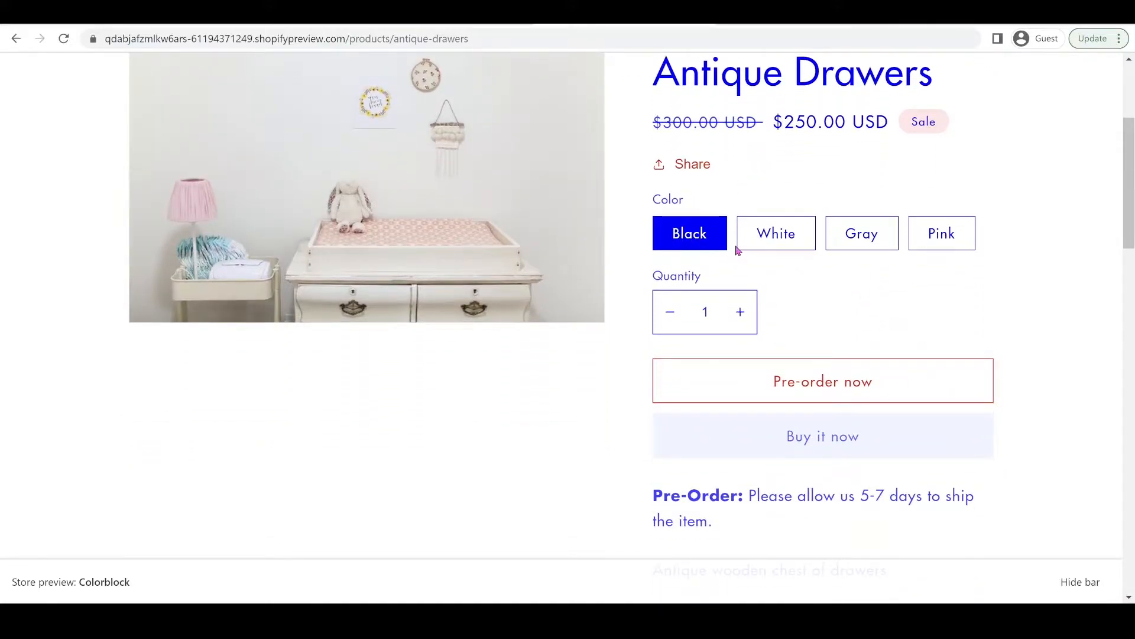
{"action": "mouse_move", "coordinate": [752, 270]}
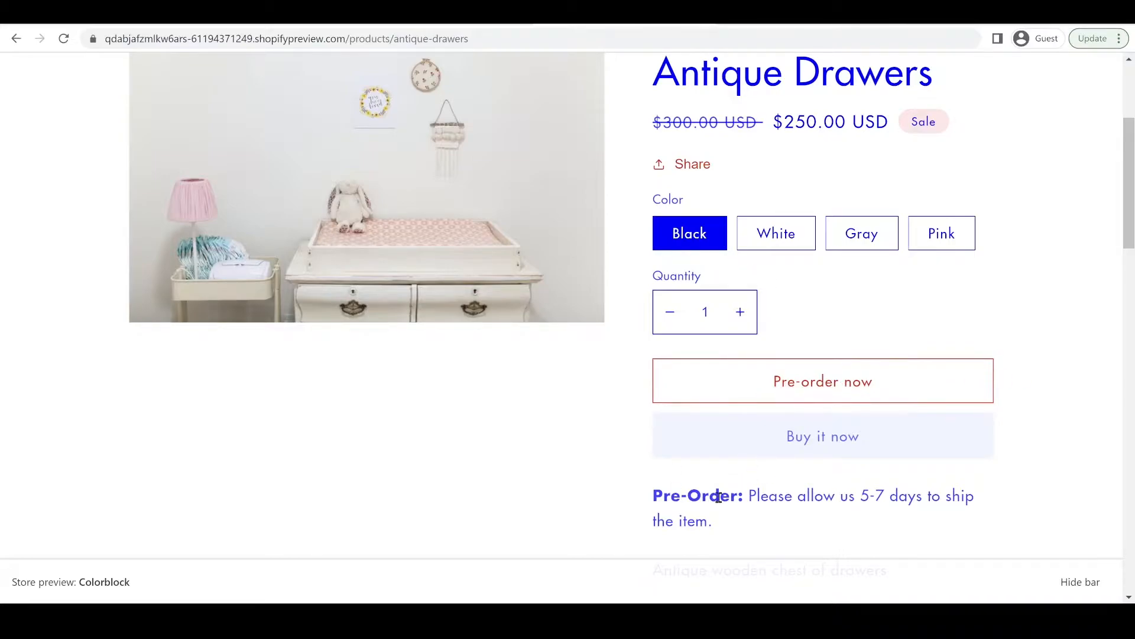
{"action": "scroll", "scroll_direction": "down", "scroll_amount": 3}
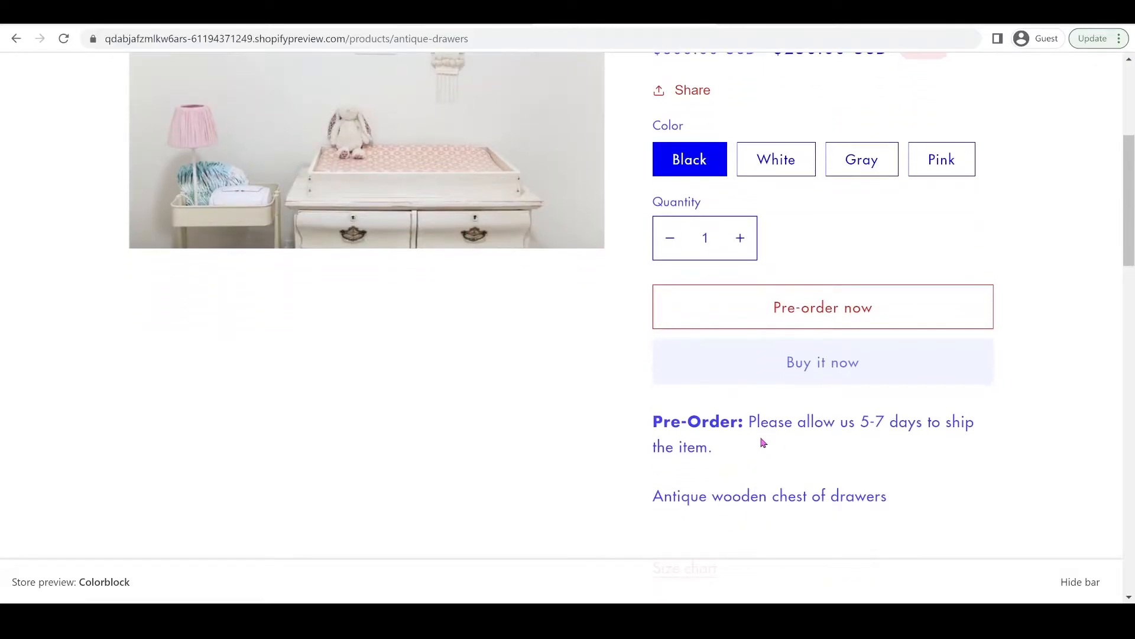
{"action": "mouse_move", "coordinate": [945, 327]}
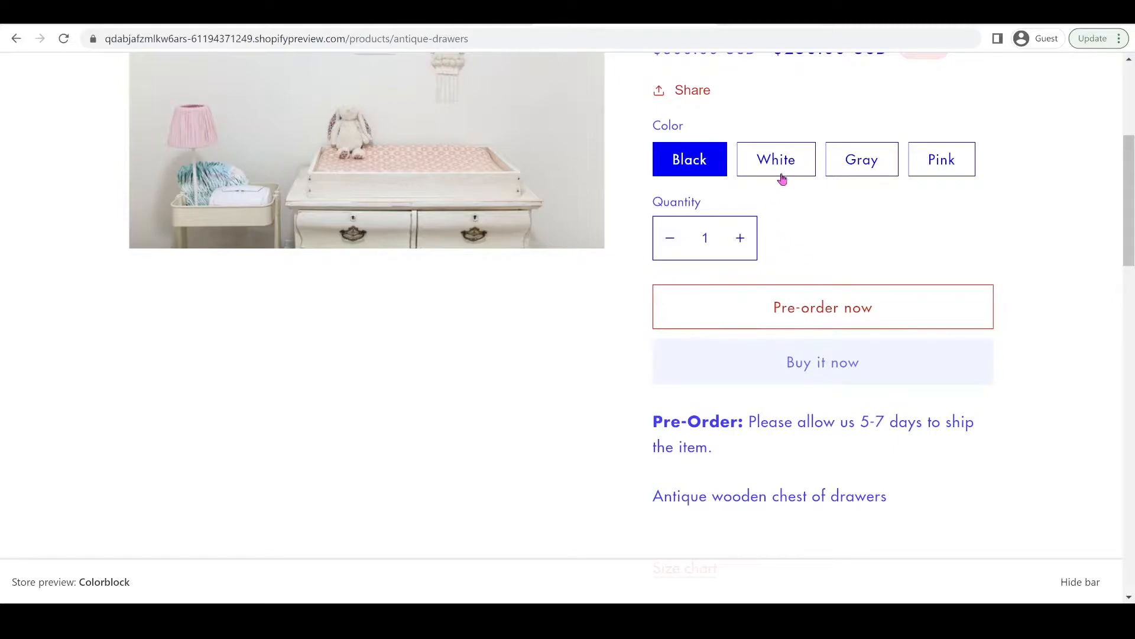
- Compare the White, Gray and Pink variants, seeing Pre-order now for some and Add to cart for others
{"action": "left_click", "coordinate": [776, 159]}
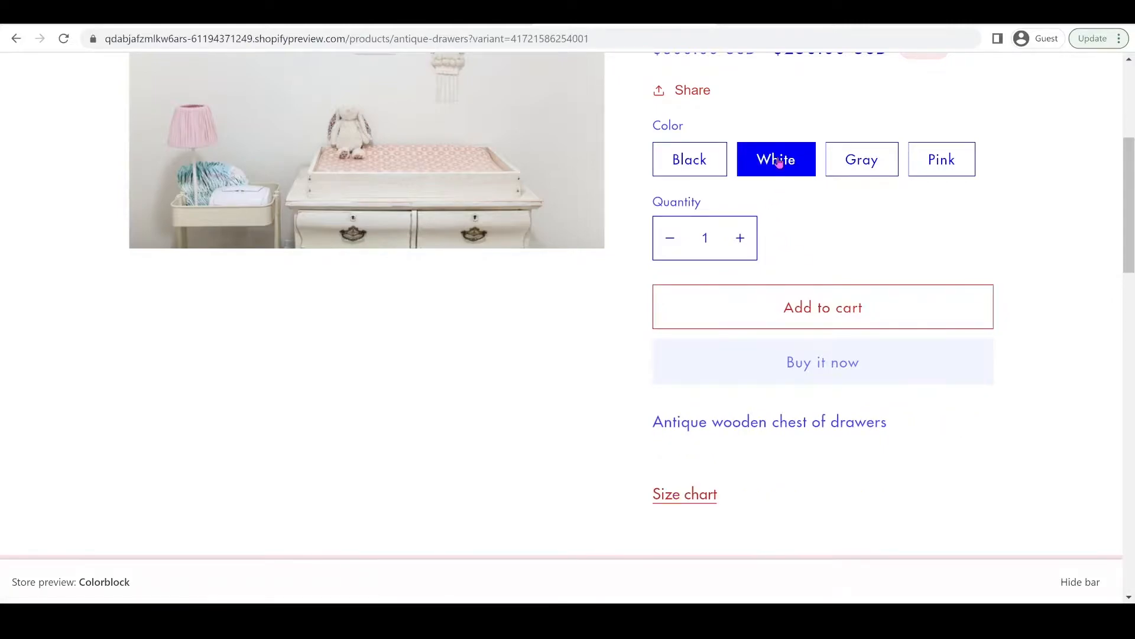
{"action": "mouse_move", "coordinate": [750, 413]}
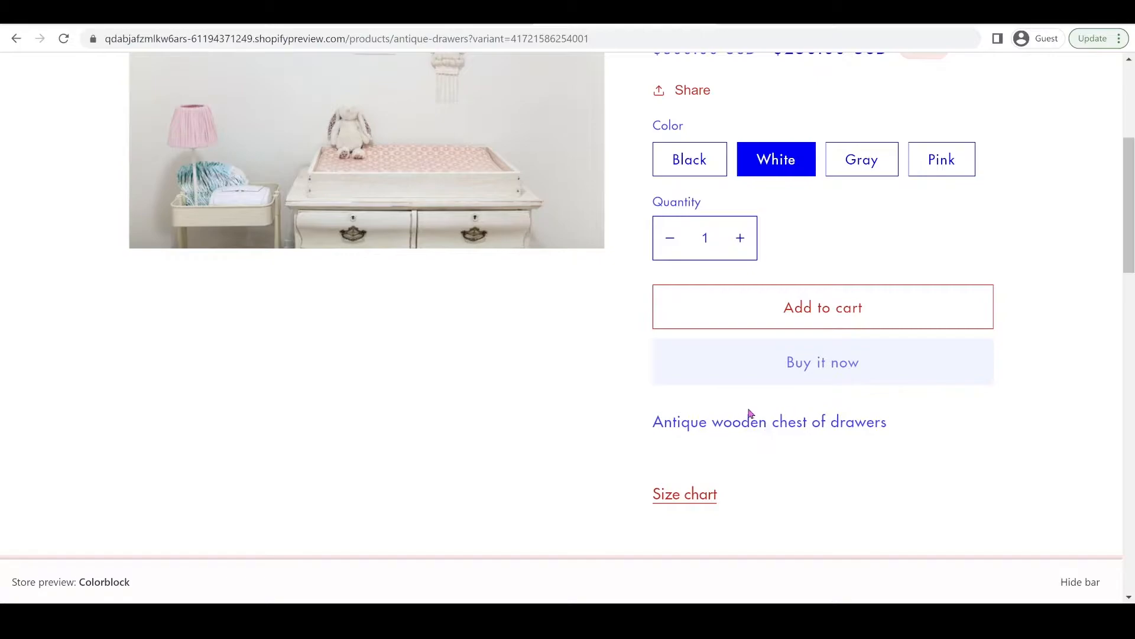
{"action": "mouse_move", "coordinate": [756, 441]}
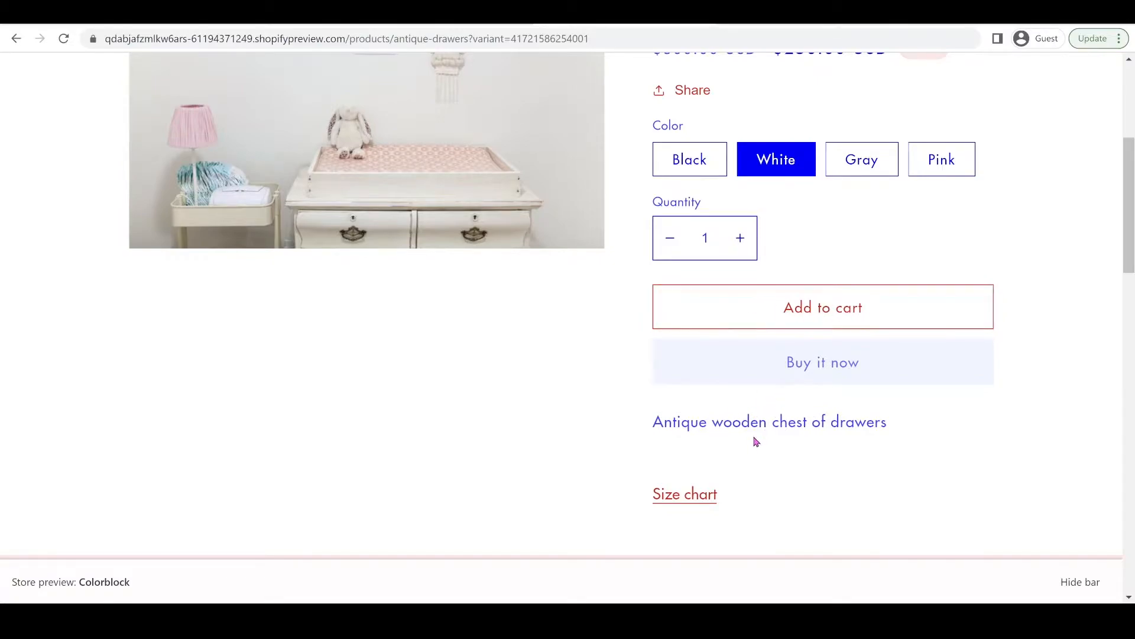
{"action": "mouse_move", "coordinate": [781, 444]}
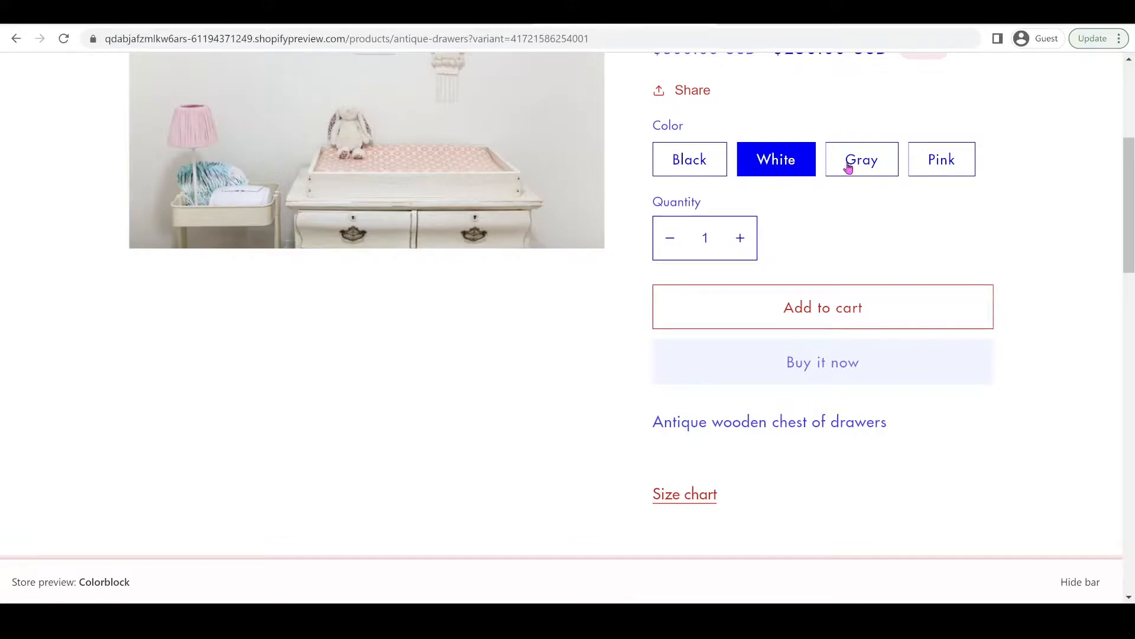
{"action": "left_click", "coordinate": [861, 158]}
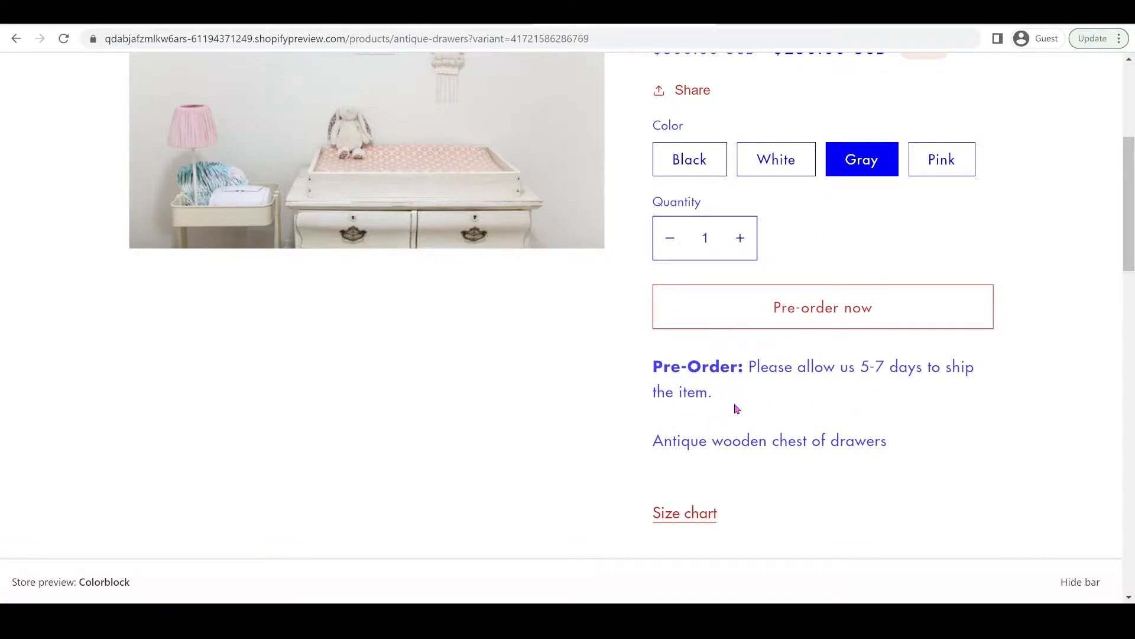
{"action": "mouse_move", "coordinate": [770, 286]}
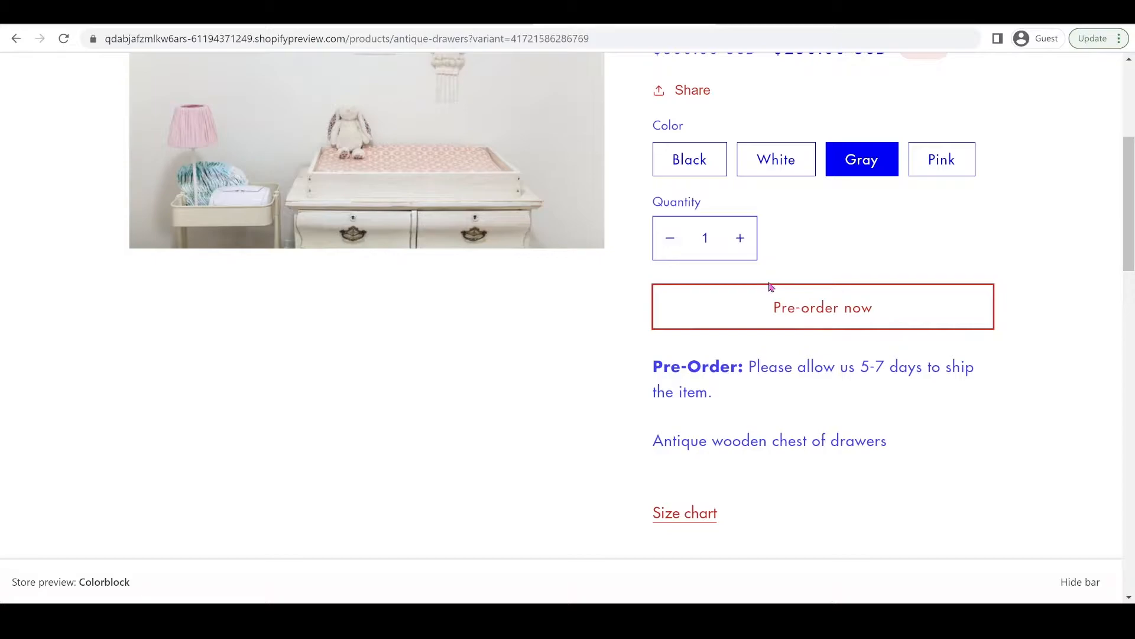
{"action": "left_click", "coordinate": [941, 160]}
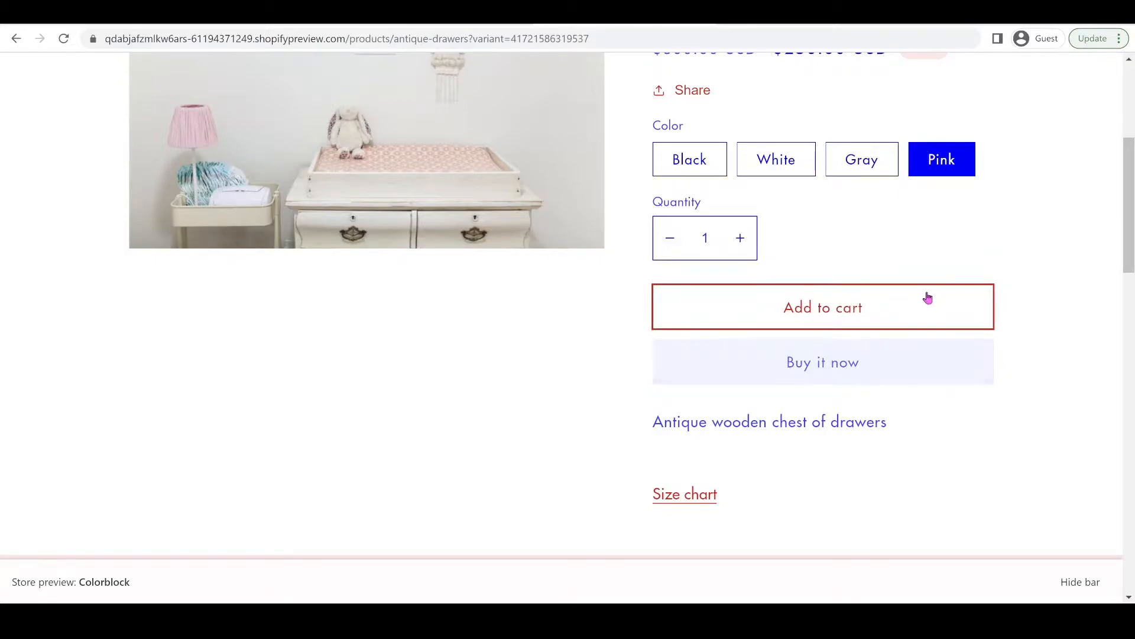
{"action": "mouse_move", "coordinate": [911, 300]}
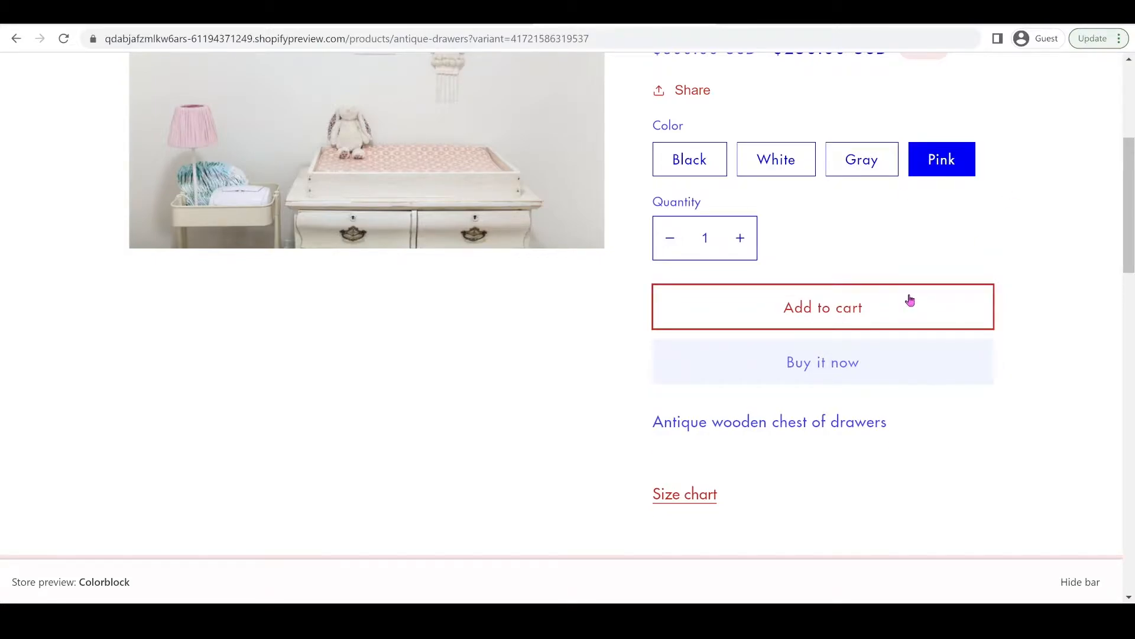
{"action": "mouse_move", "coordinate": [853, 299]}
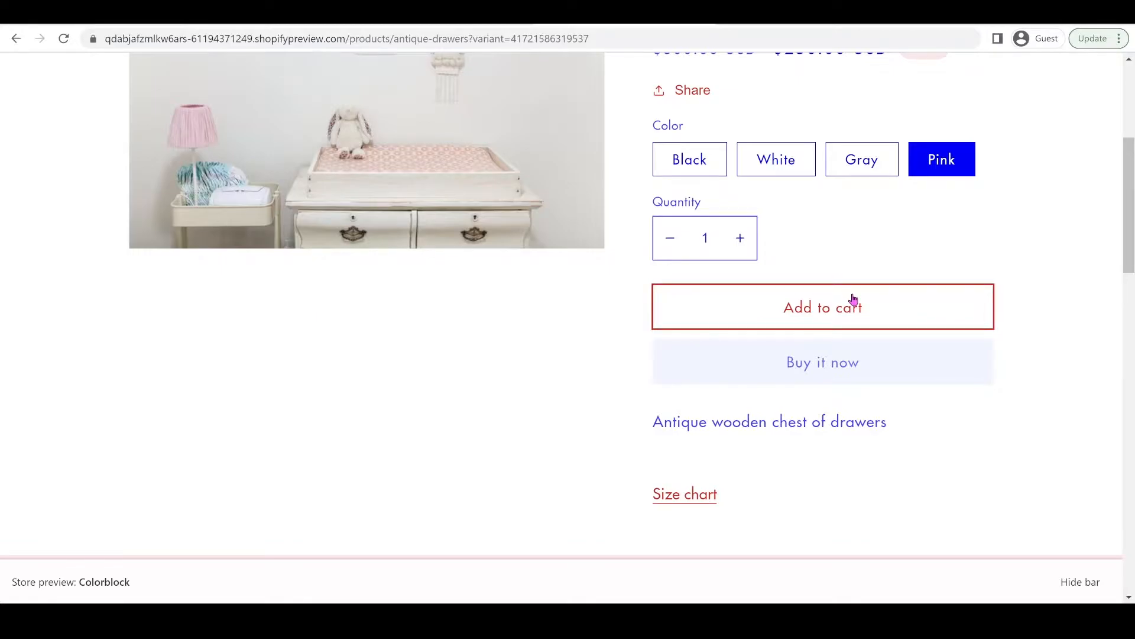
{"action": "mouse_move", "coordinate": [544, 233]}
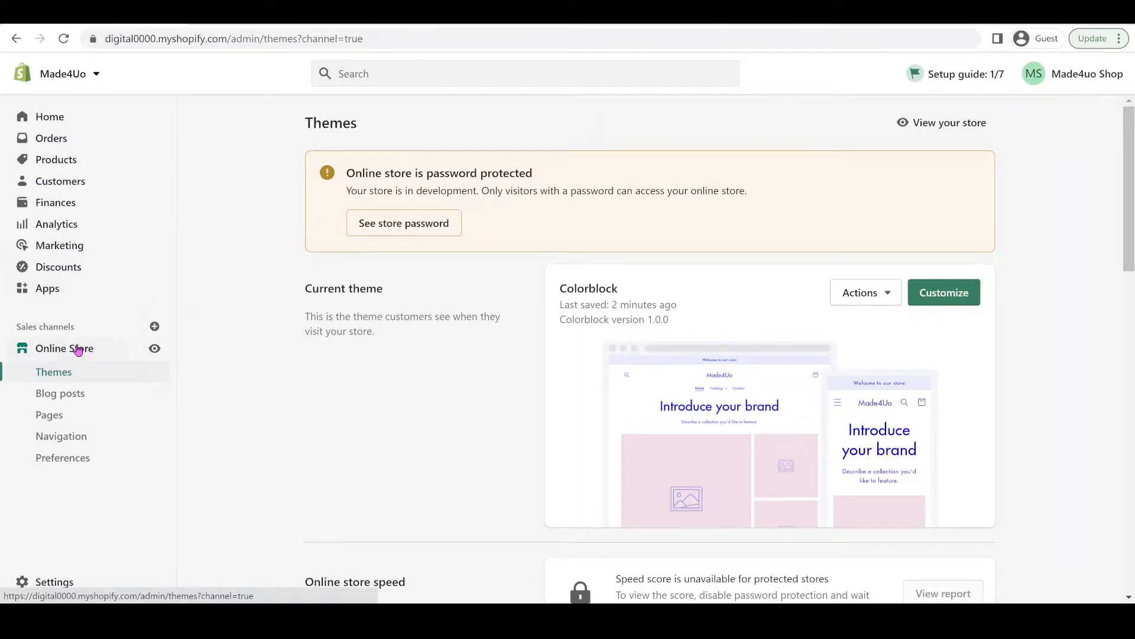
- Expand the Dawn-2.5.0 code editor and list the Sections folder down to main-product.liquid
{"action": "scroll", "scroll_direction": "down", "scroll_amount": 3}
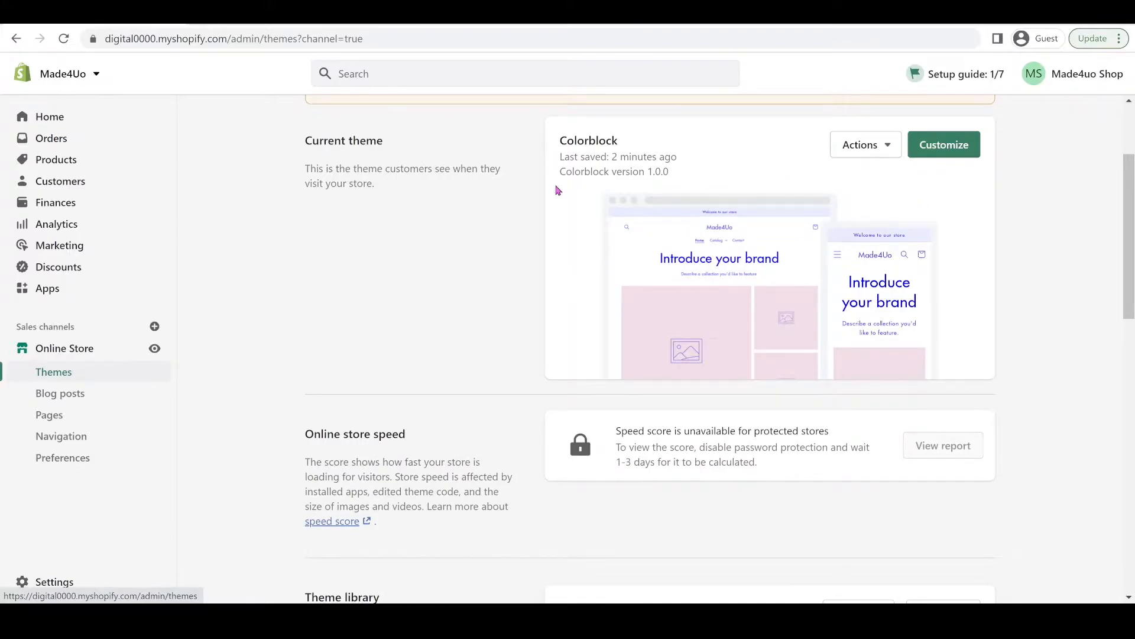
{"action": "scroll", "scroll_direction": "down", "scroll_amount": 3}
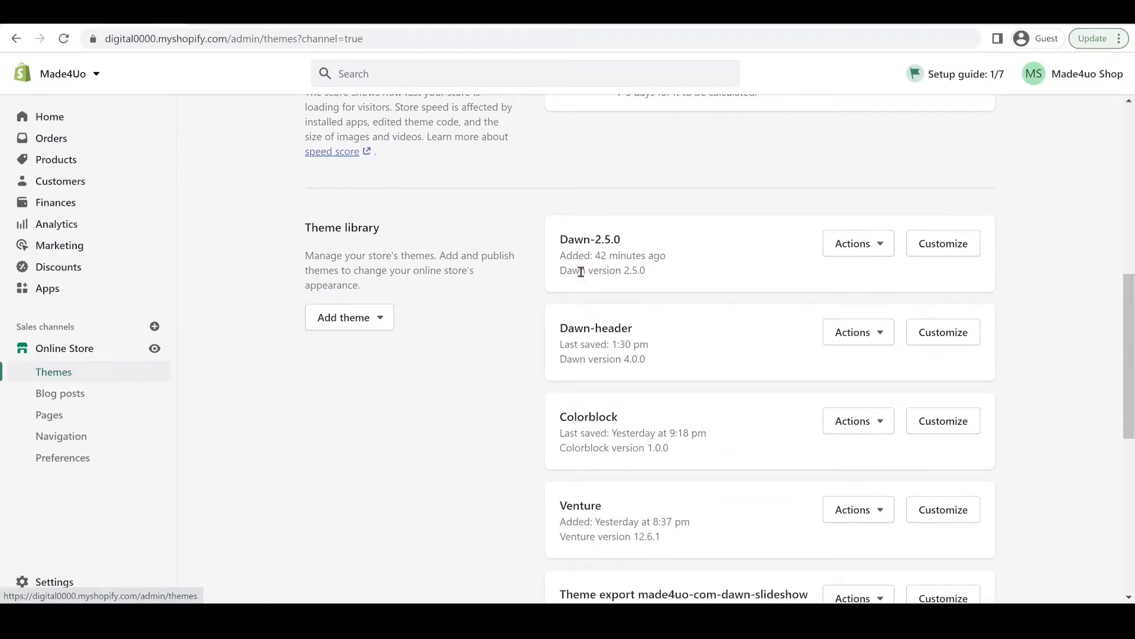
{"action": "mouse_move", "coordinate": [628, 285]}
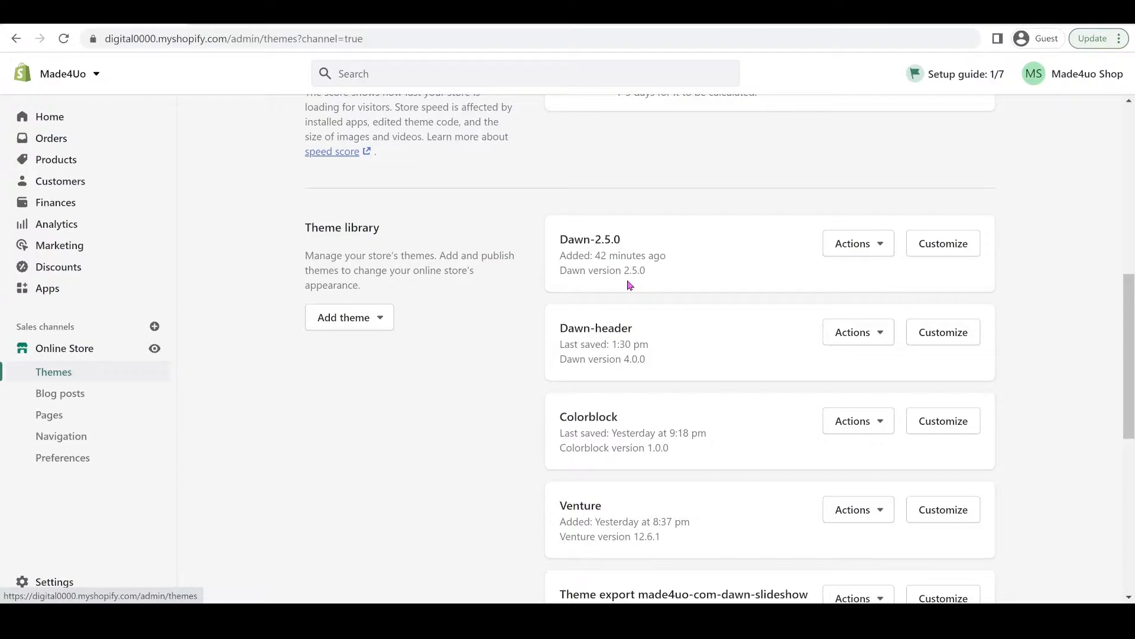
{"action": "mouse_move", "coordinate": [859, 248]}
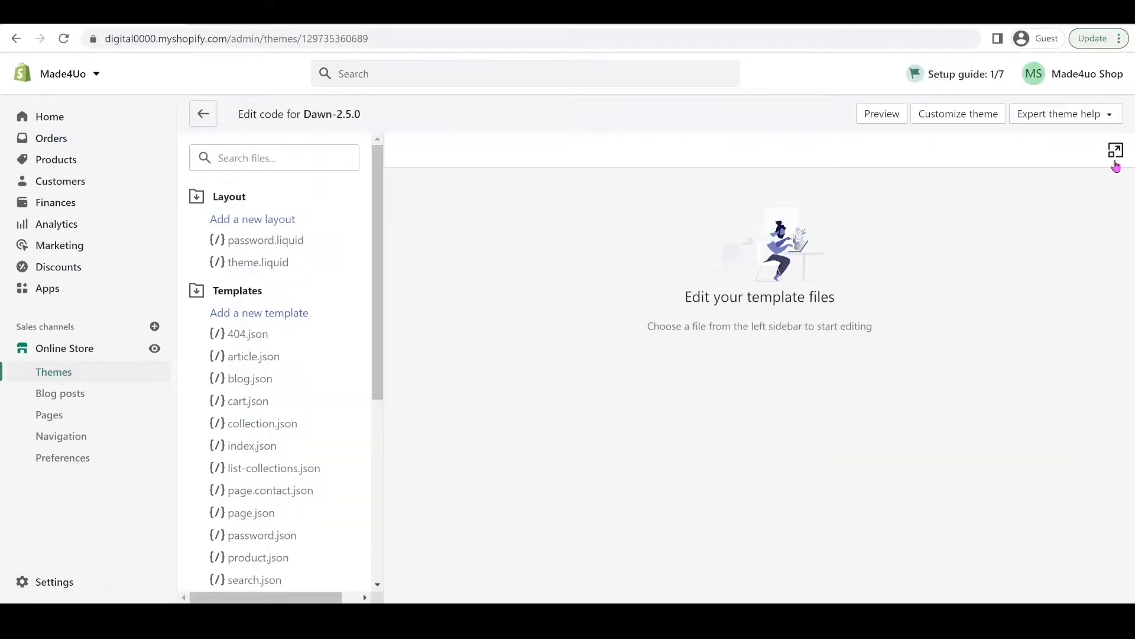
{"action": "left_click", "coordinate": [1115, 151]}
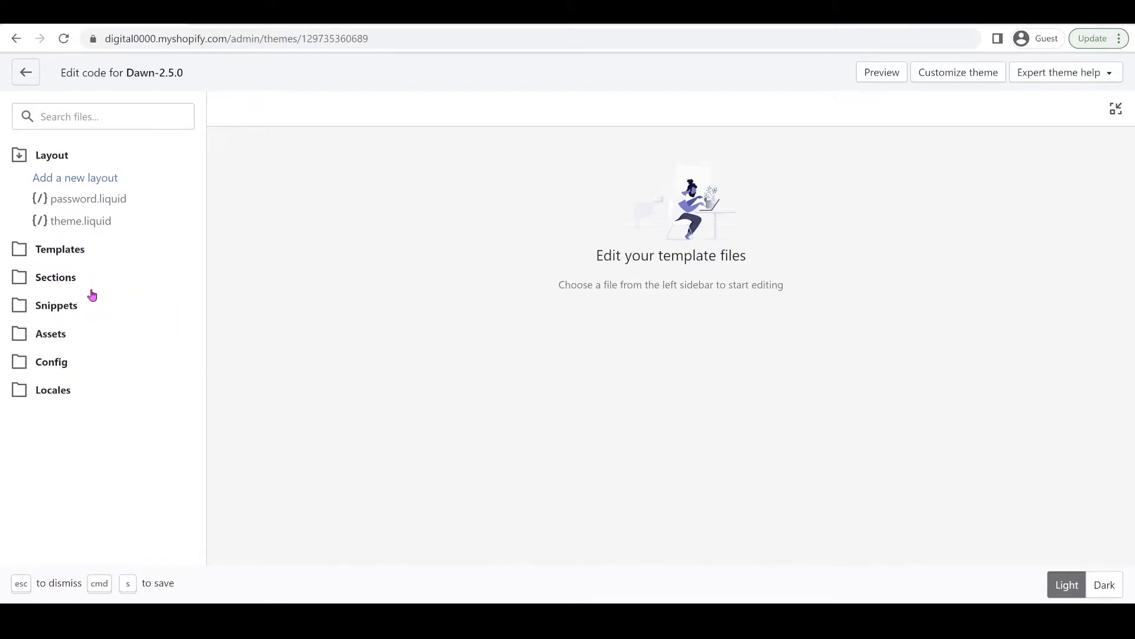
{"action": "left_click", "coordinate": [56, 277]}
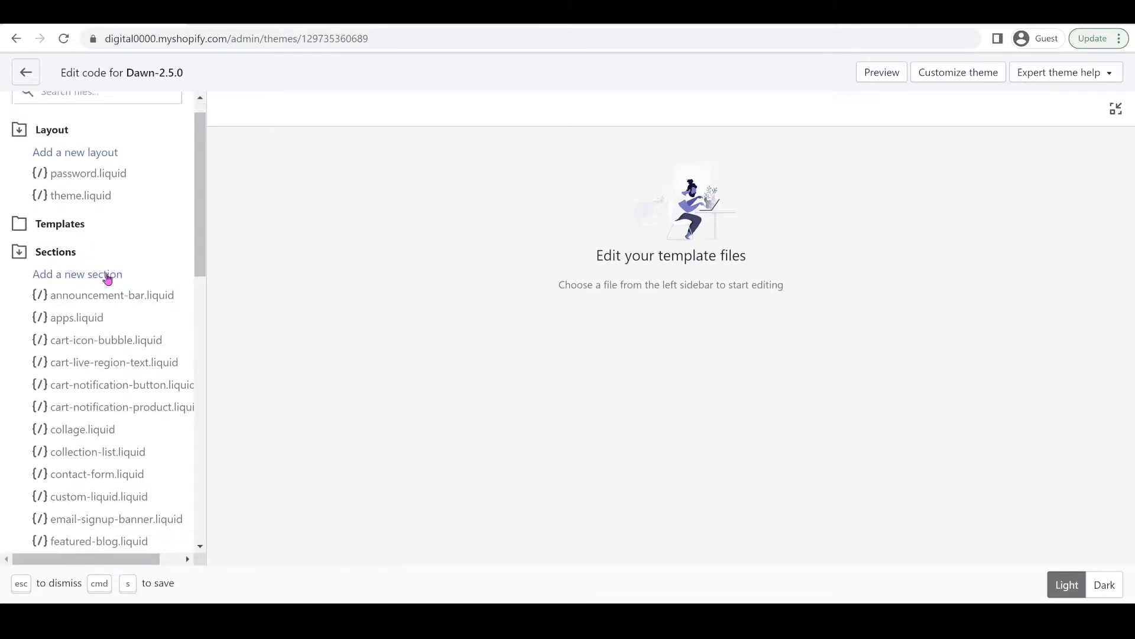
{"action": "scroll", "scroll_direction": "down", "scroll_amount": 3}
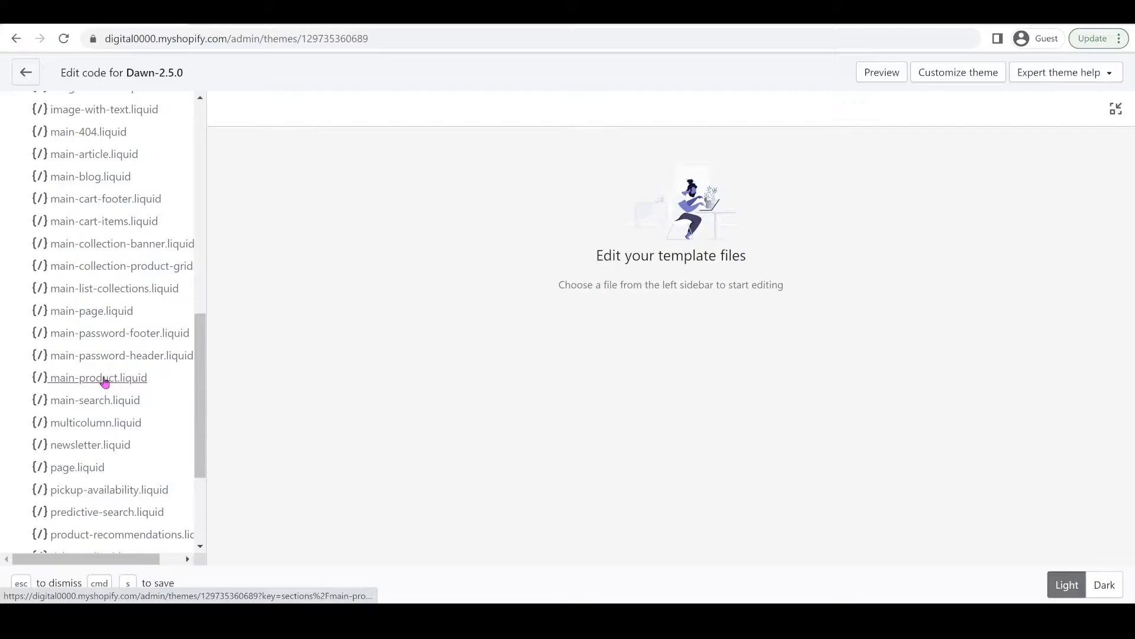
- Search main-product.liquid for buy_b to locate the buy_buttons product form
{"action": "left_click", "coordinate": [98, 378]}
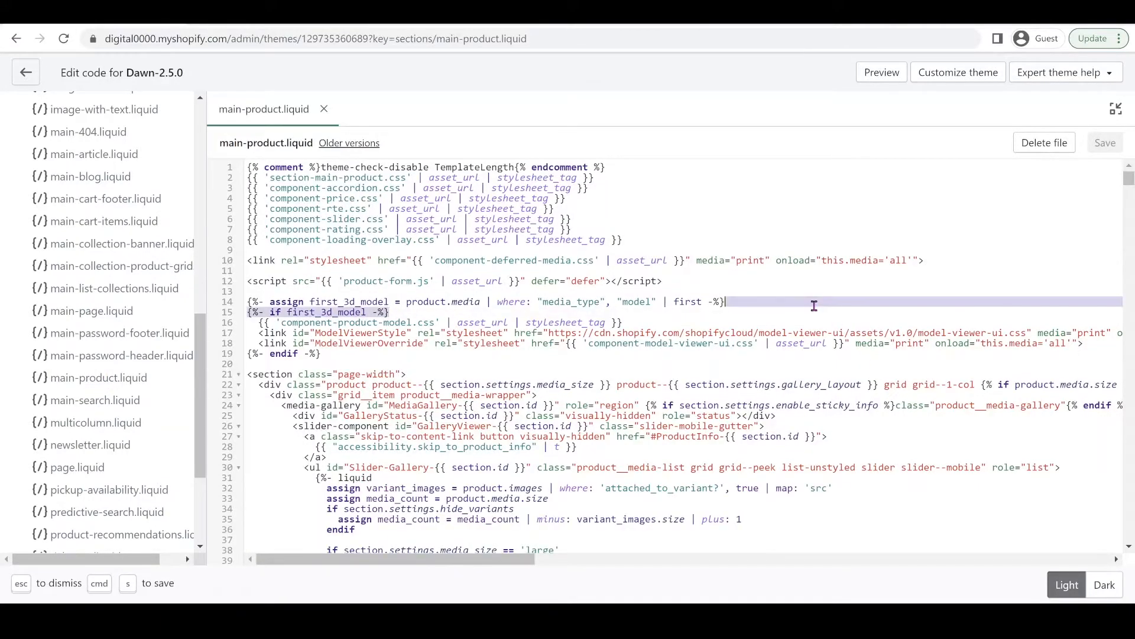
{"action": "key", "text": "Ctrl+f"}
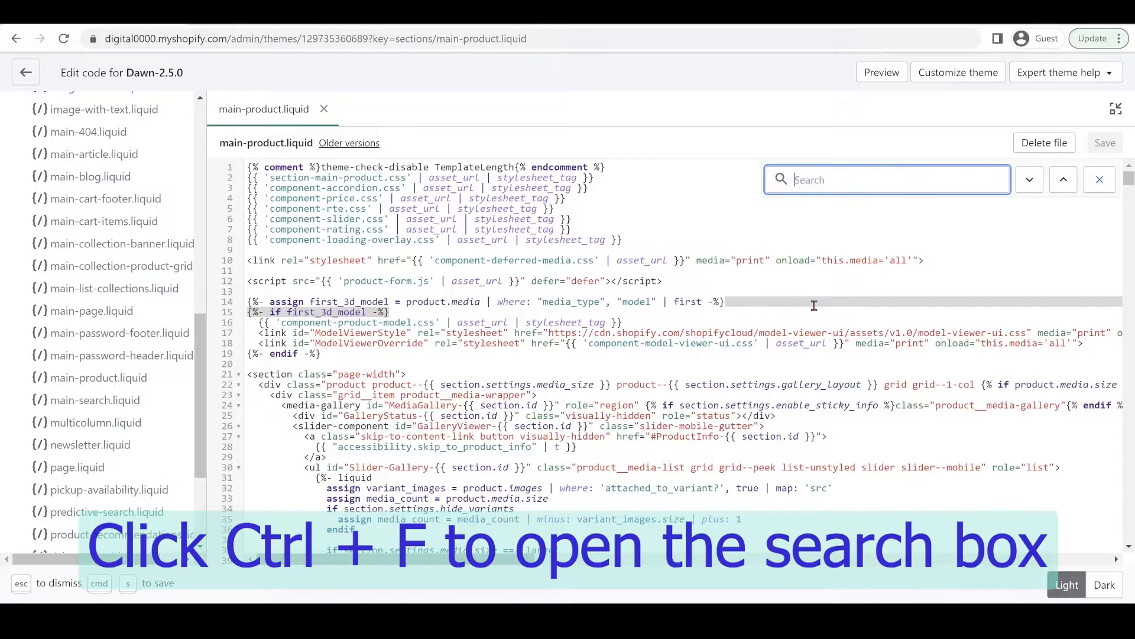
{"action": "type", "text": "buy_"}
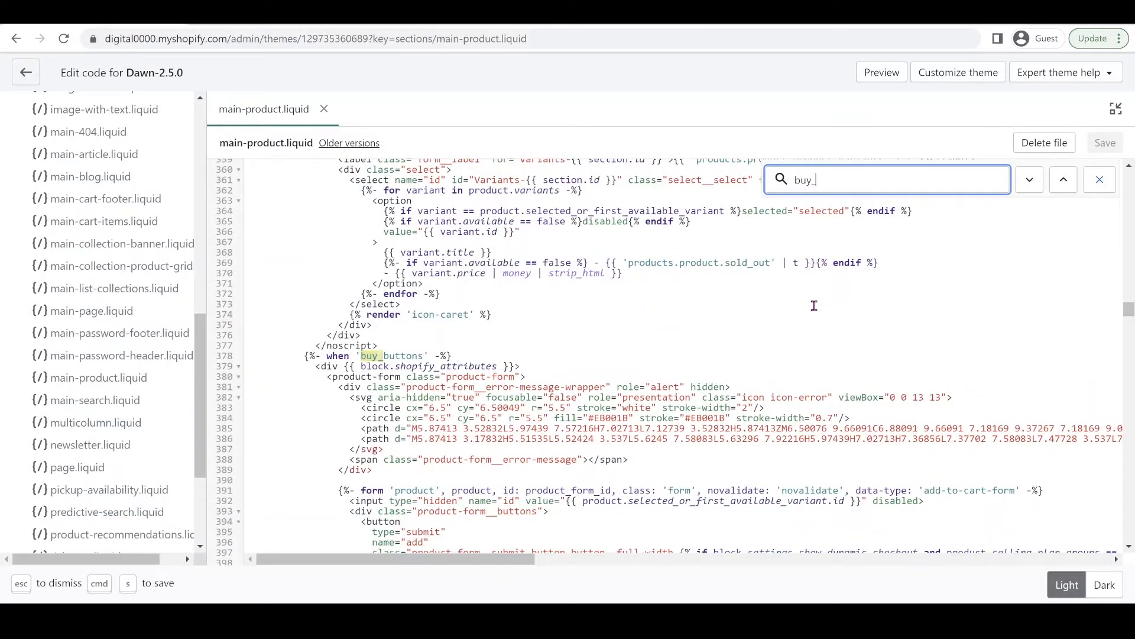
{"action": "type", "text": "b"}
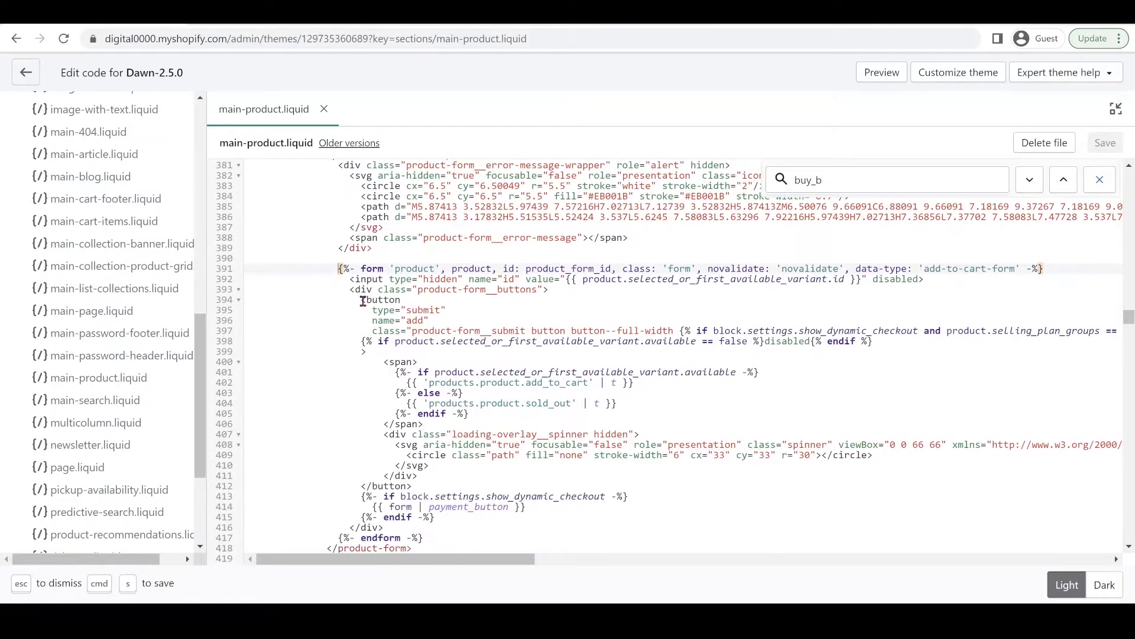
{"action": "scroll", "scroll_direction": "down", "scroll_amount": 3}
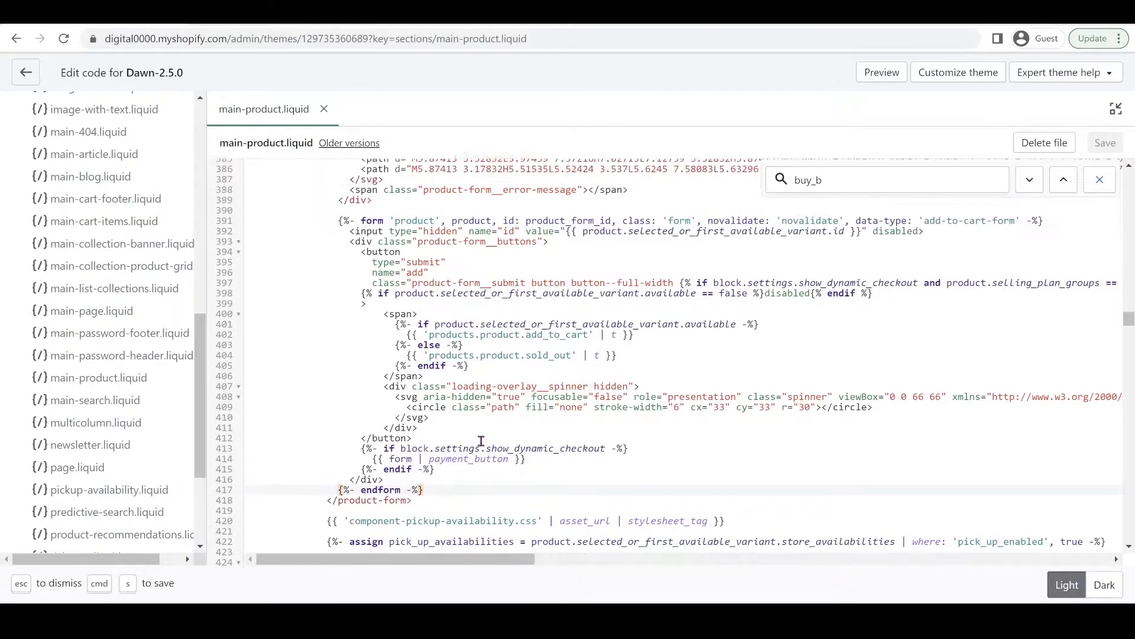
{"action": "scroll", "scroll_direction": "down", "scroll_amount": 3}
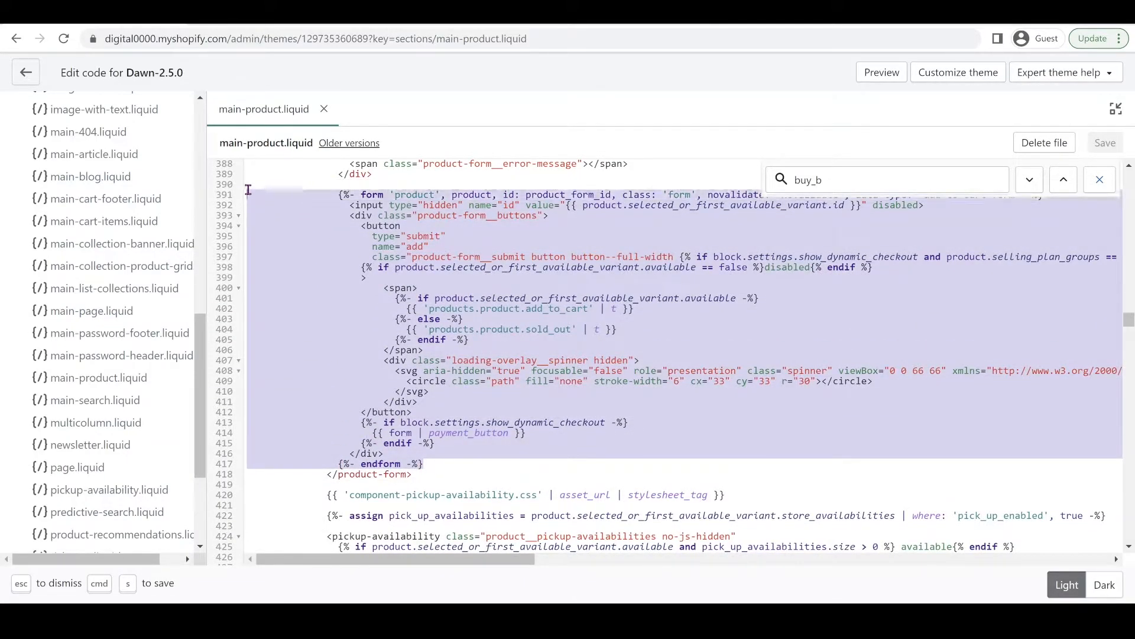
- Replace the product form block with the pre-order version and save main-product.liquid
{"action": "key", "text": "Delete"}
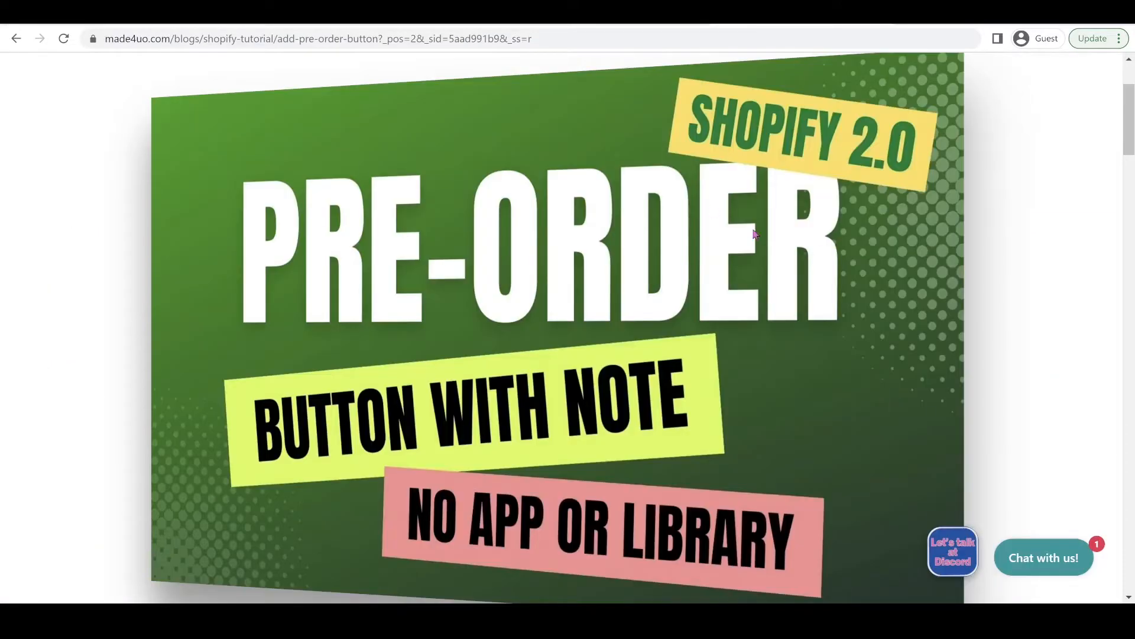
{"action": "scroll", "scroll_direction": "down", "scroll_amount": 3}
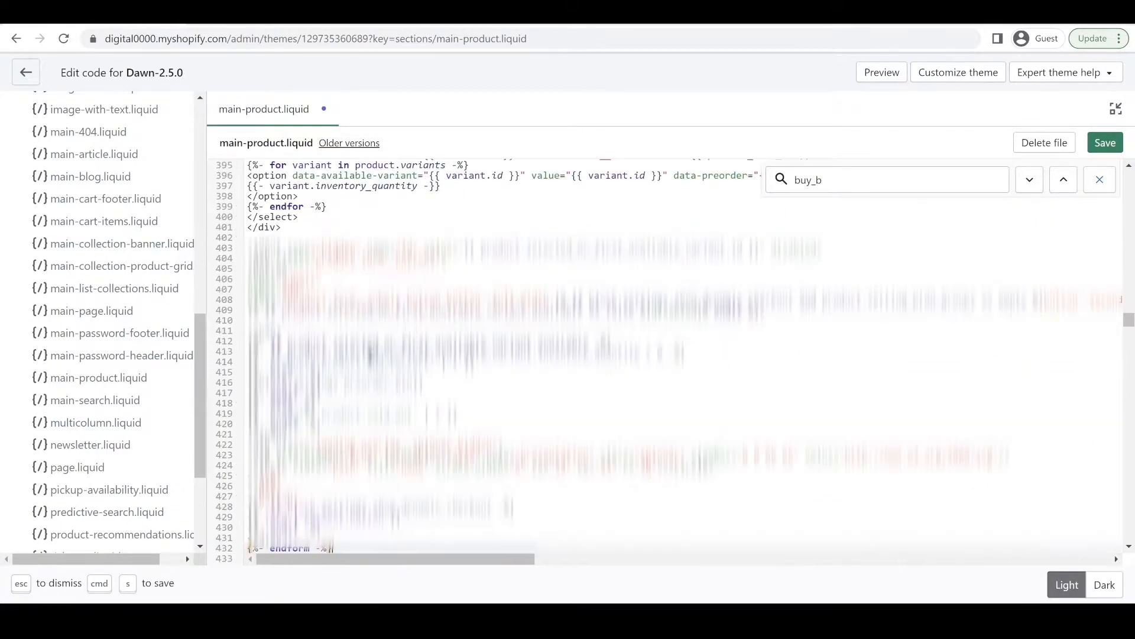
{"action": "scroll", "scroll_direction": "up", "scroll_amount": 3}
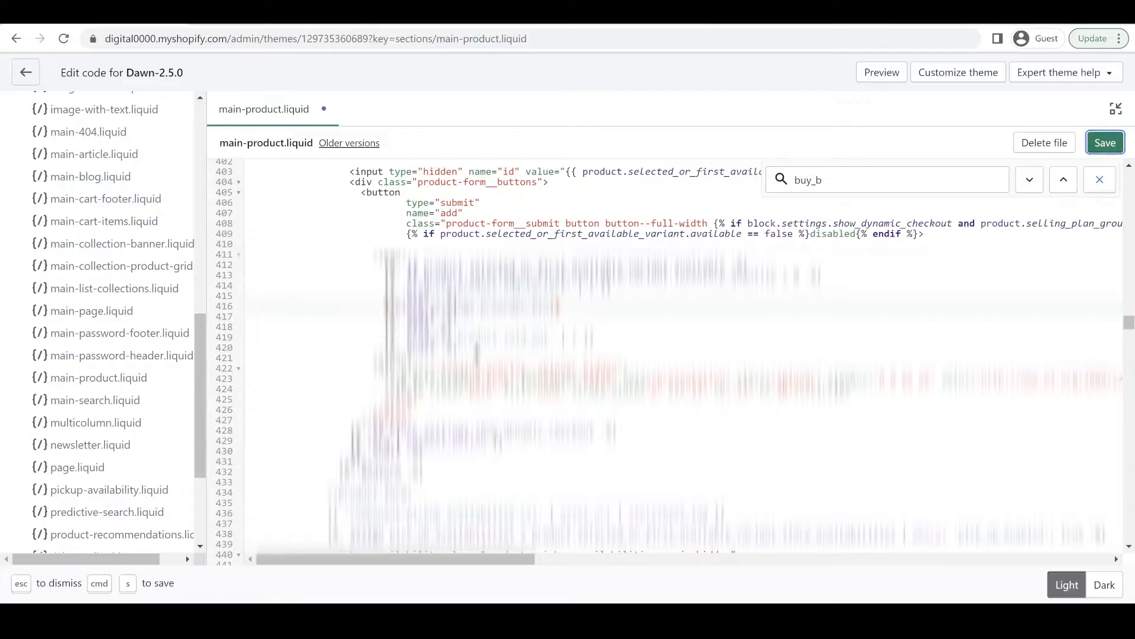
{"action": "left_click", "coordinate": [1105, 142]}
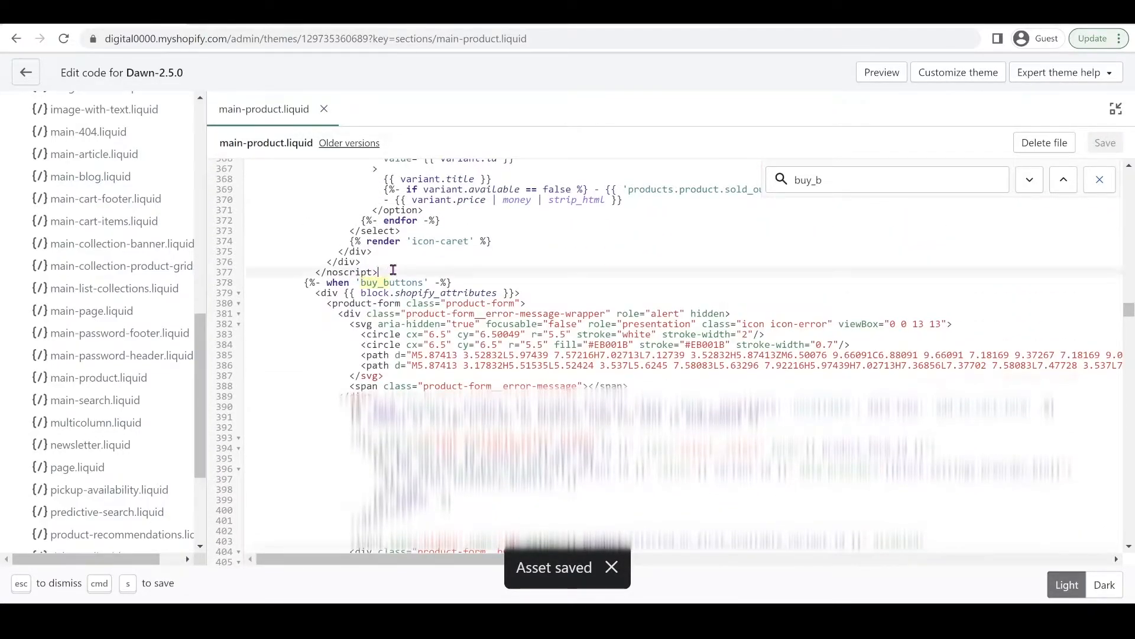
- Paste the preorder_note case with preorder-message markup and show_note styles above buy_buttons
{"action": "key", "text": "Enter"}
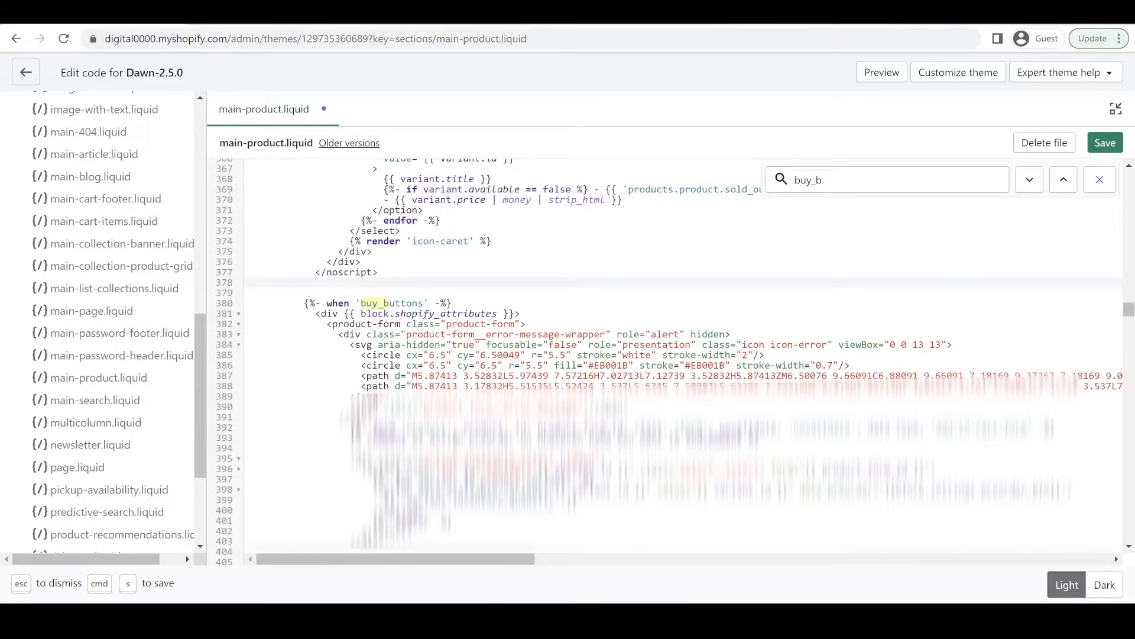
{"action": "left_click", "coordinate": [801, 12]}
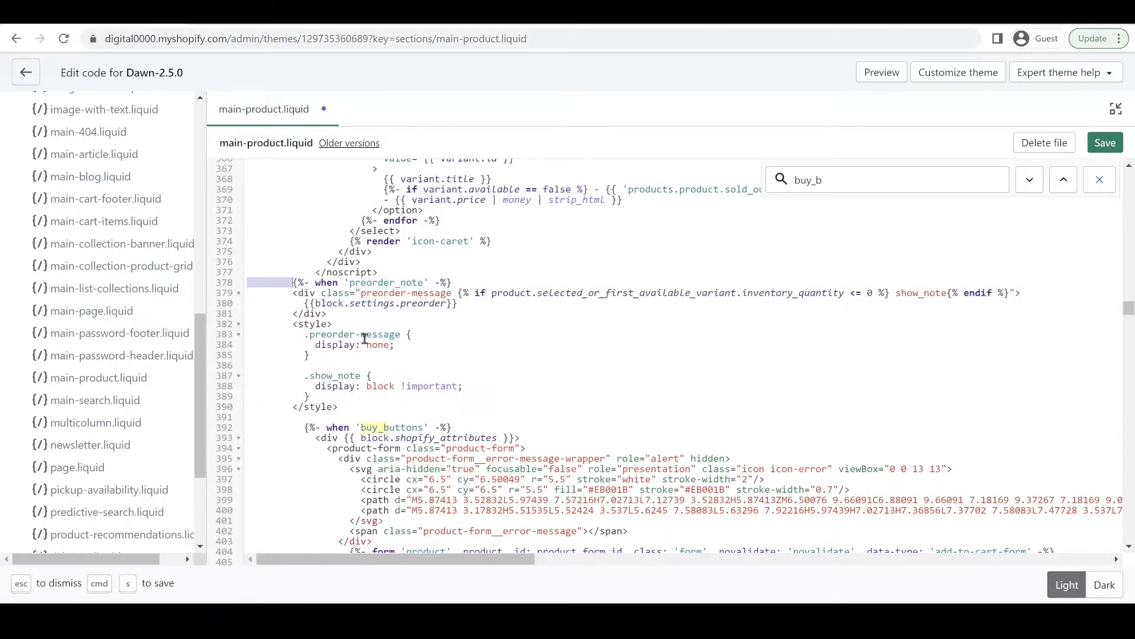
{"action": "mouse_move", "coordinate": [350, 375]}
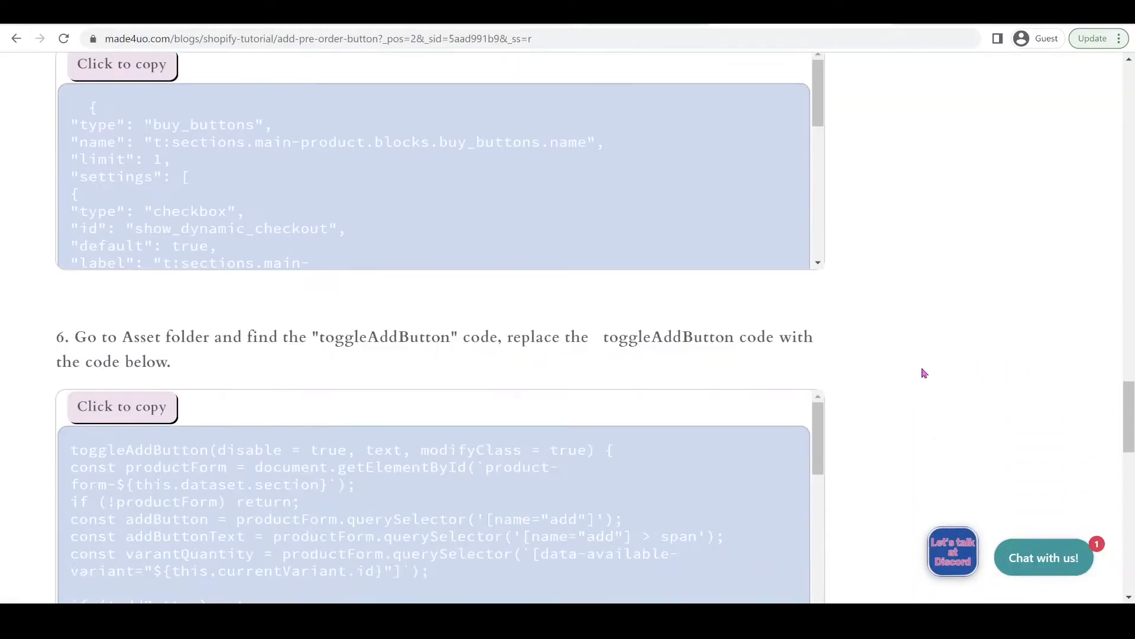
- Add preorder_btn label and preorder_note richtext settings after show_dynamic_checkout in the schema and save
{"action": "left_click", "coordinate": [122, 64]}
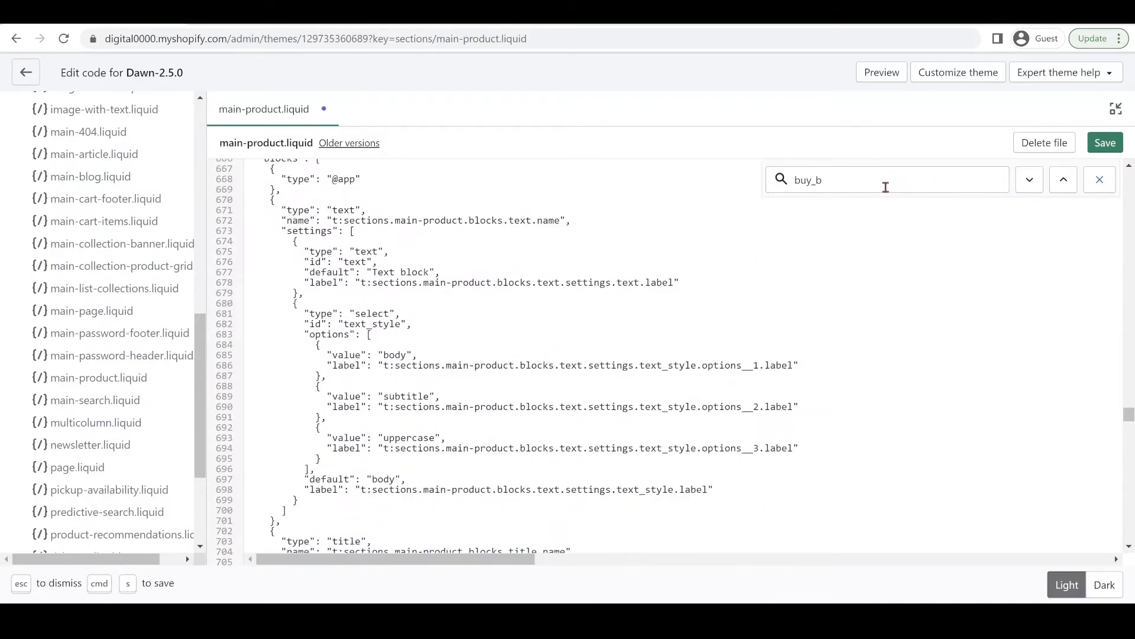
{"action": "left_click", "coordinate": [1028, 180]}
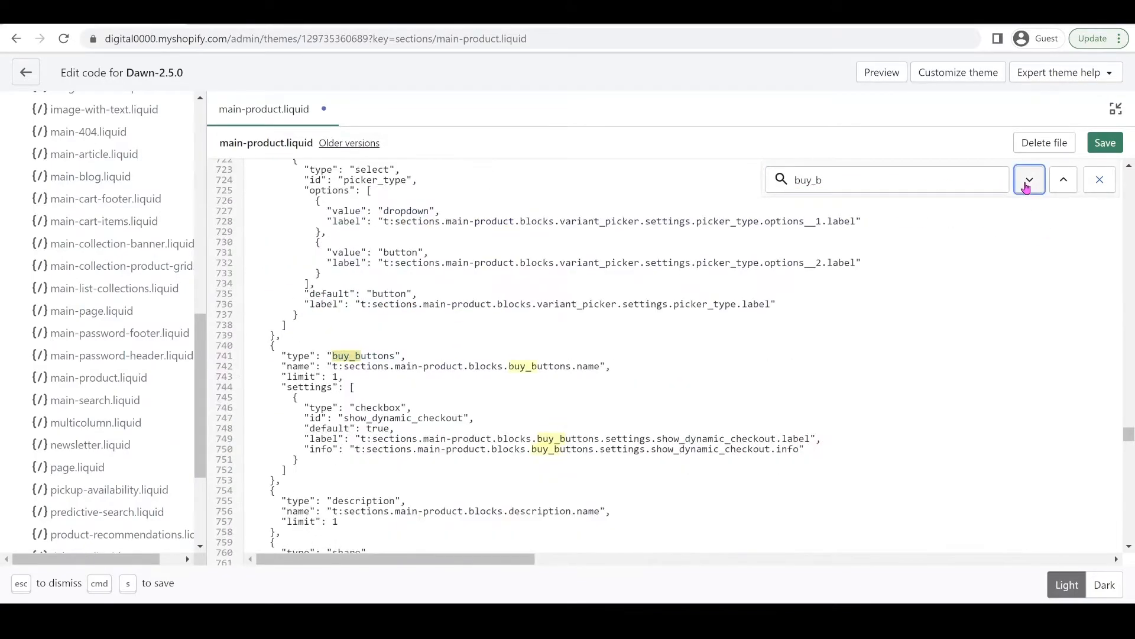
{"action": "left_click", "coordinate": [1028, 179]}
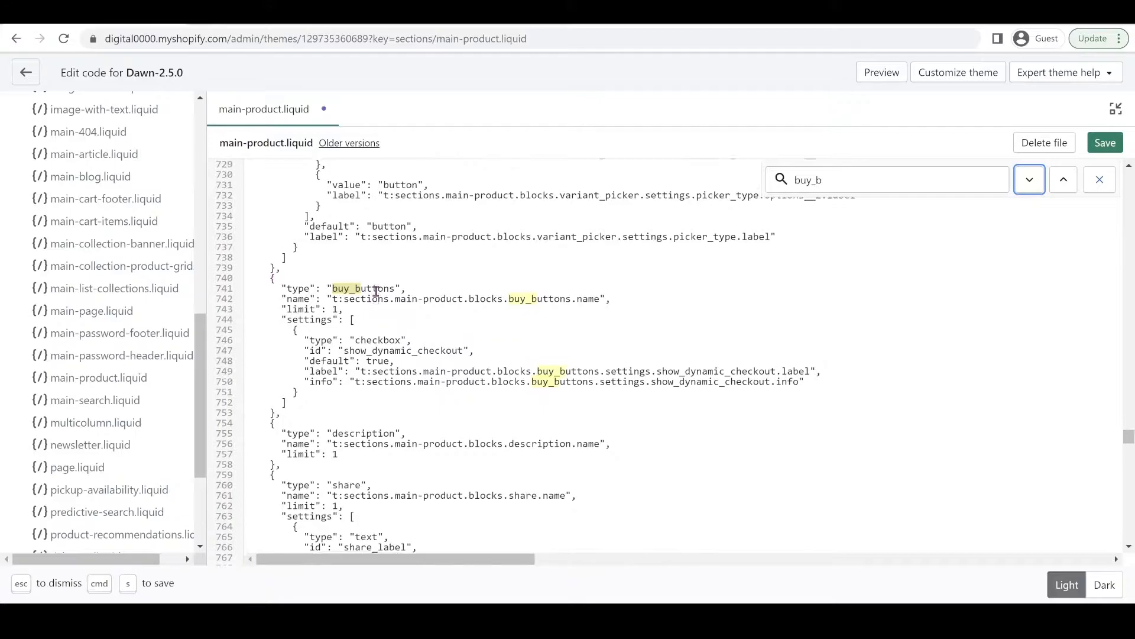
{"action": "left_click", "coordinate": [1062, 178]}
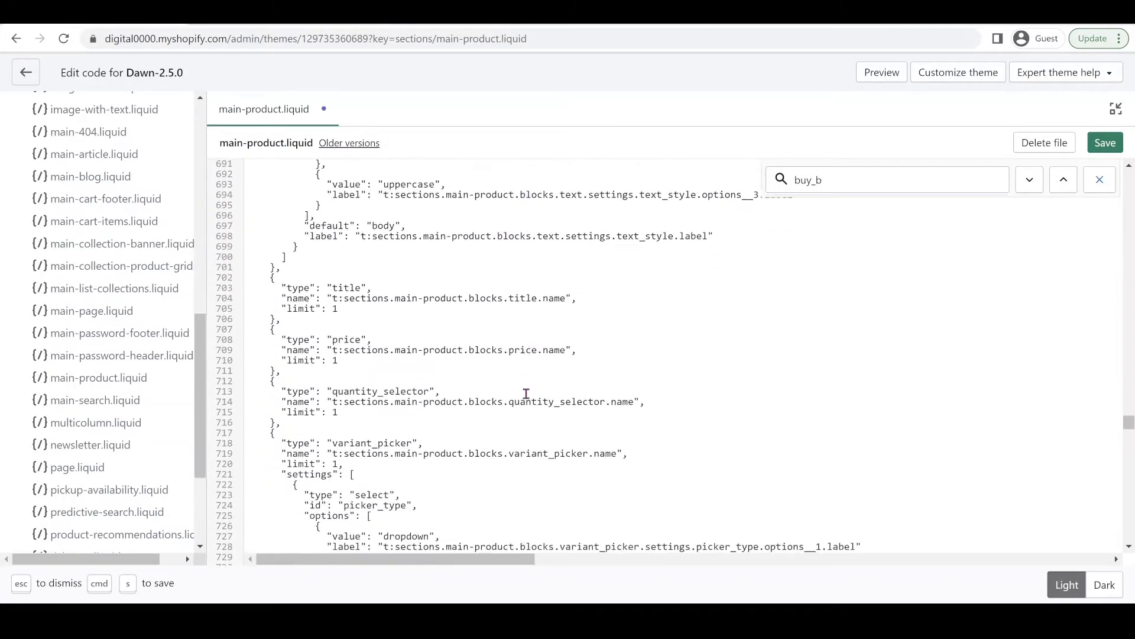
{"action": "left_click", "coordinate": [1029, 180]}
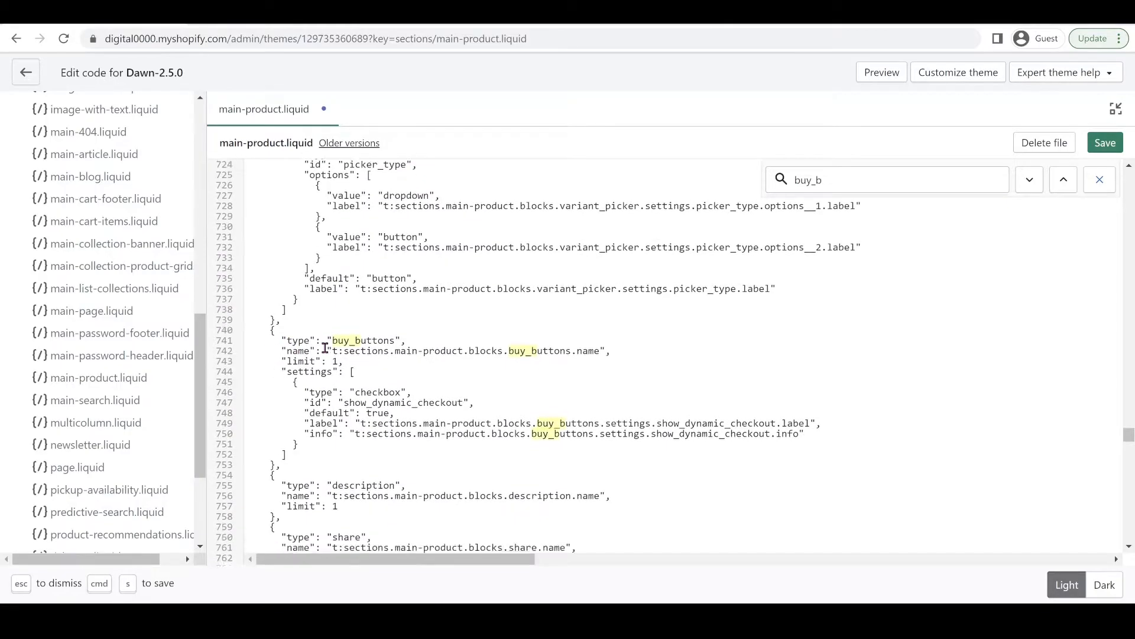
{"action": "scroll", "scroll_direction": "down", "scroll_amount": 3}
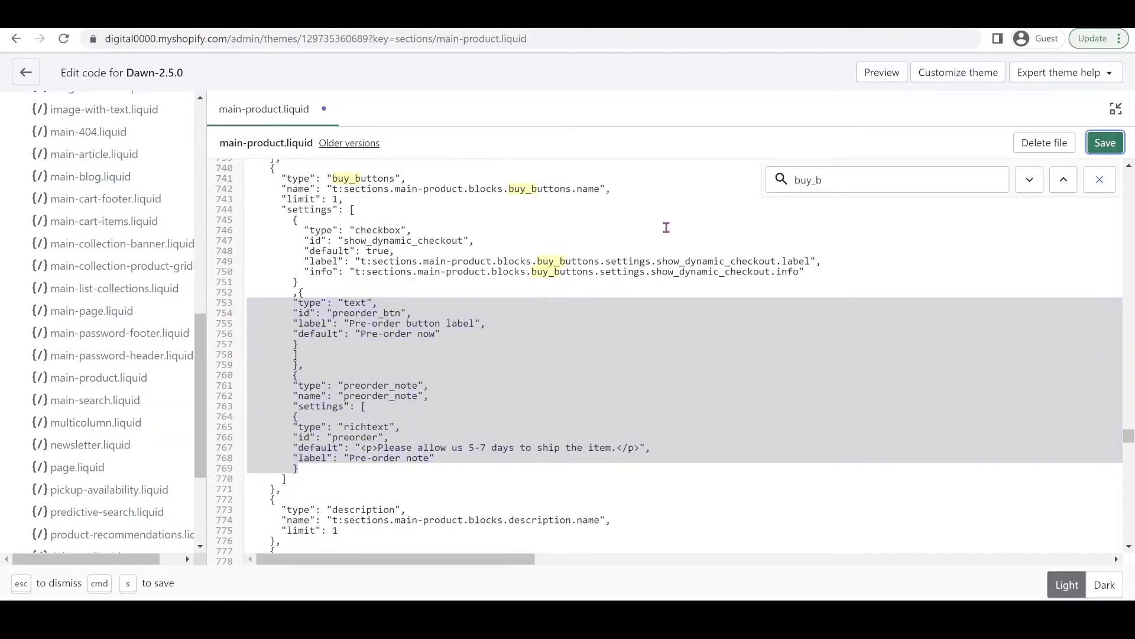
{"action": "left_click", "coordinate": [1105, 142]}
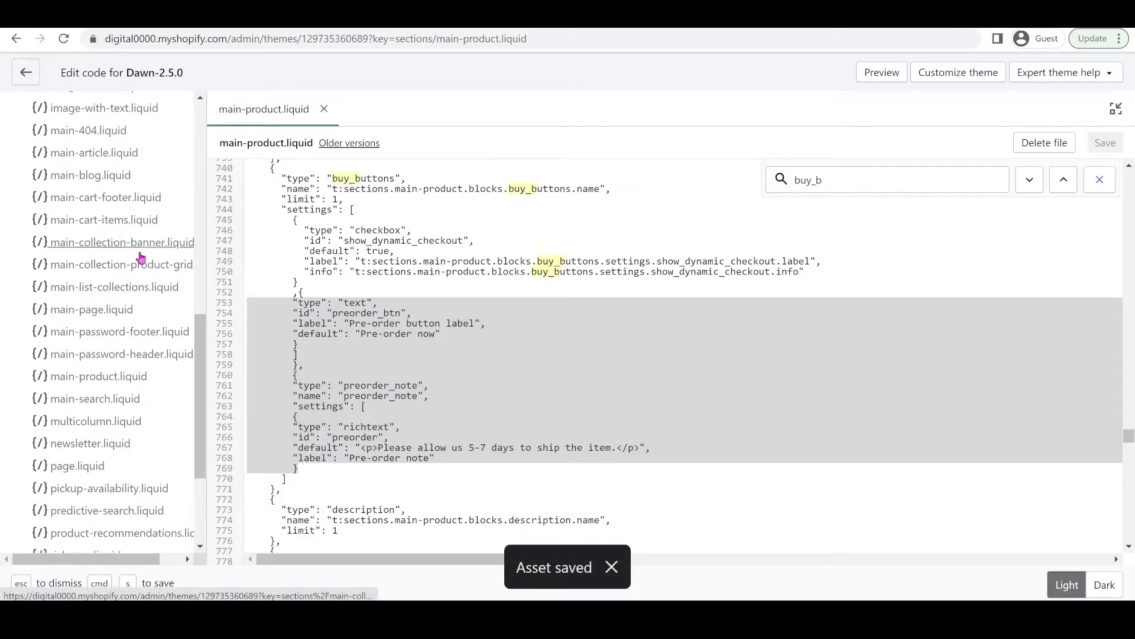
- Copy the tutorial's step 6 replacement toggleAddButton code for global.js
{"action": "scroll", "scroll_direction": "down", "scroll_amount": 3}
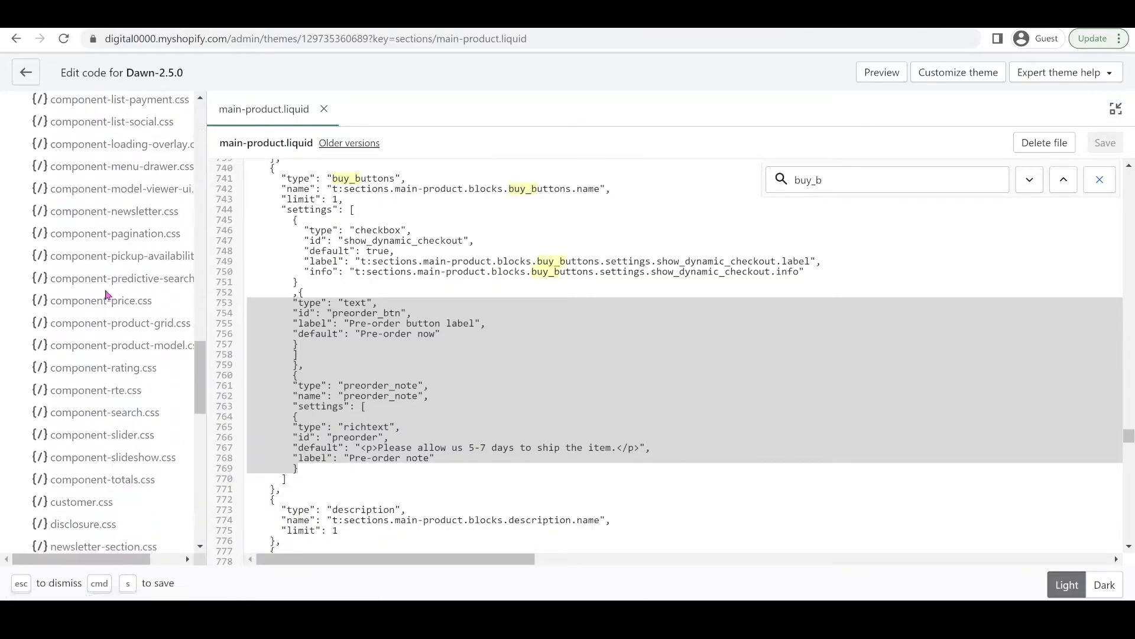
{"action": "scroll", "scroll_direction": "down", "scroll_amount": 3}
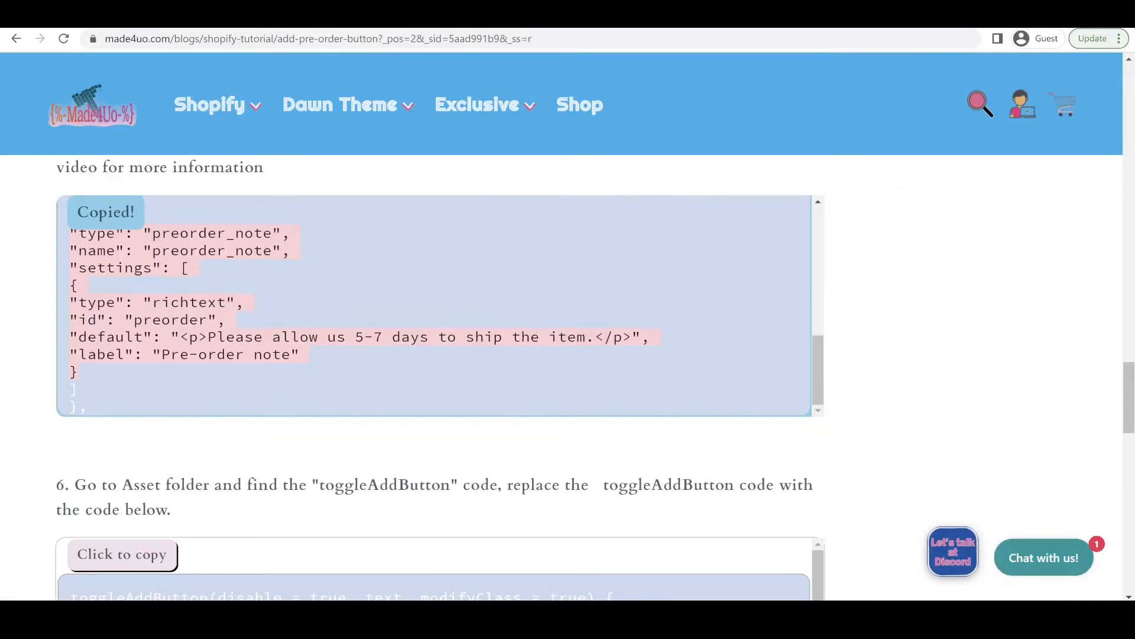
{"action": "scroll", "scroll_direction": "down", "scroll_amount": 3}
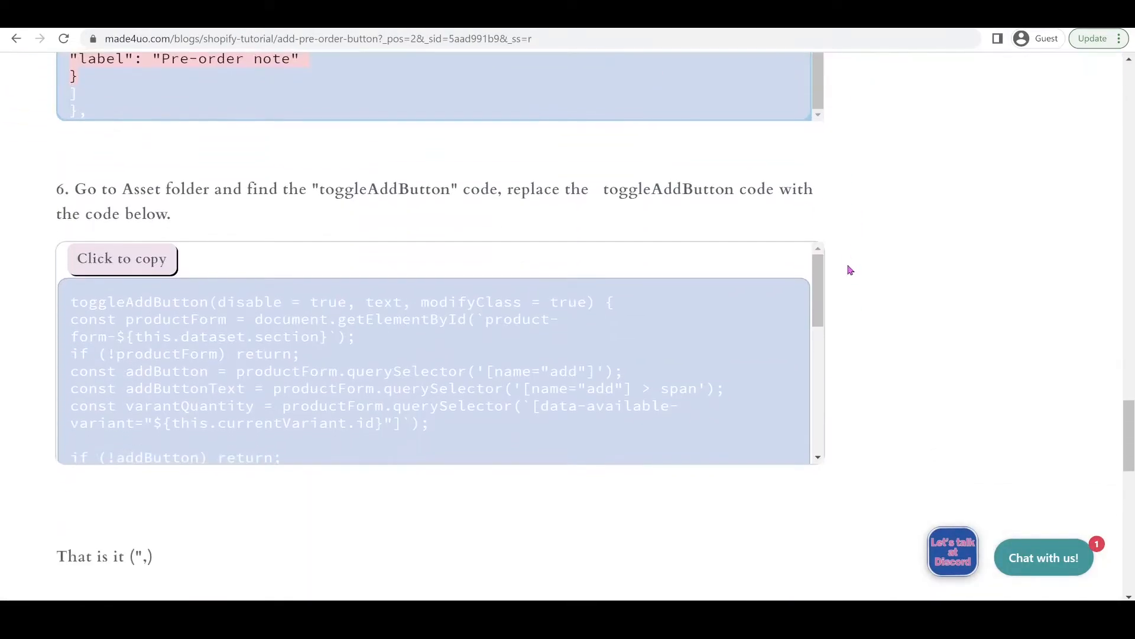
{"action": "left_click", "coordinate": [121, 259]}
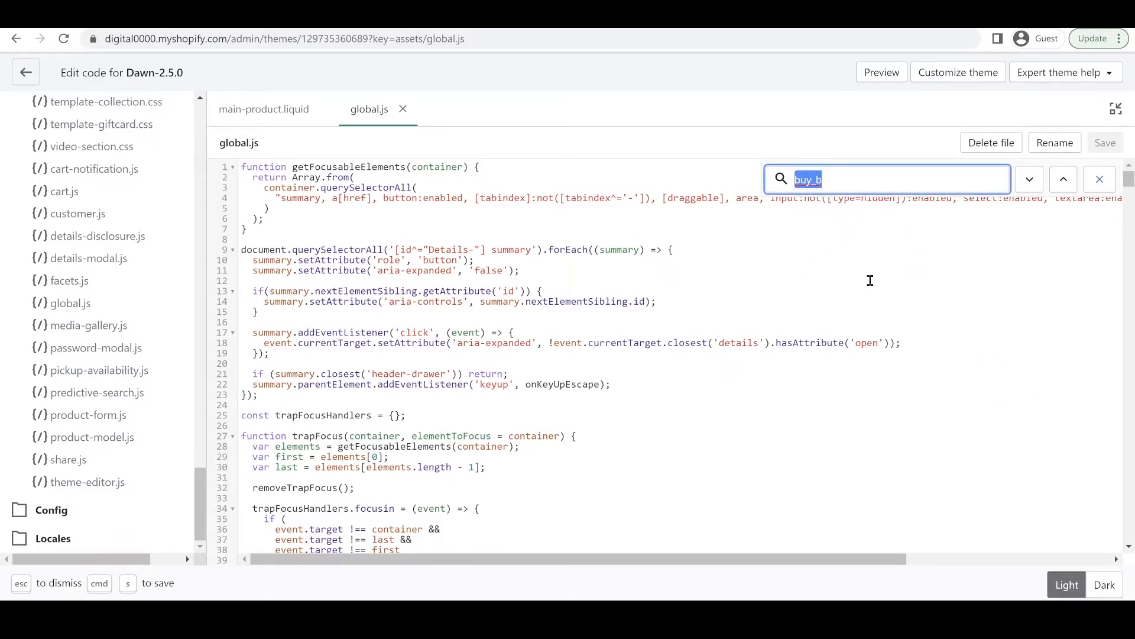
- Search global.js for toggle to locate the old toggleAddButton function
{"action": "type", "text": "t"}
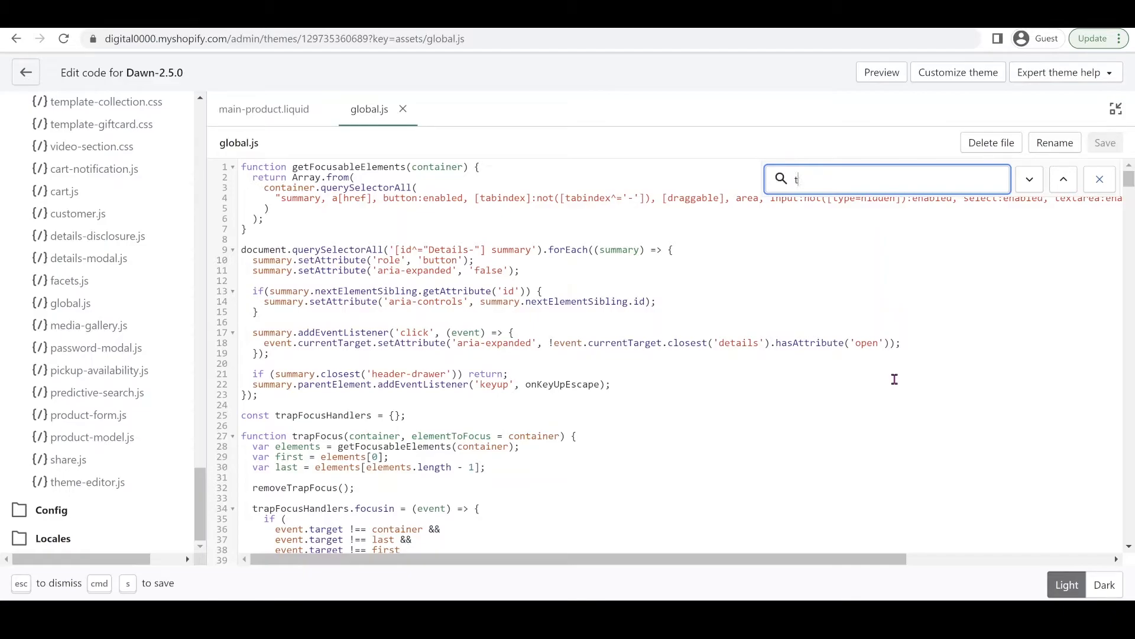
{"action": "type", "text": "oggleAdd"}
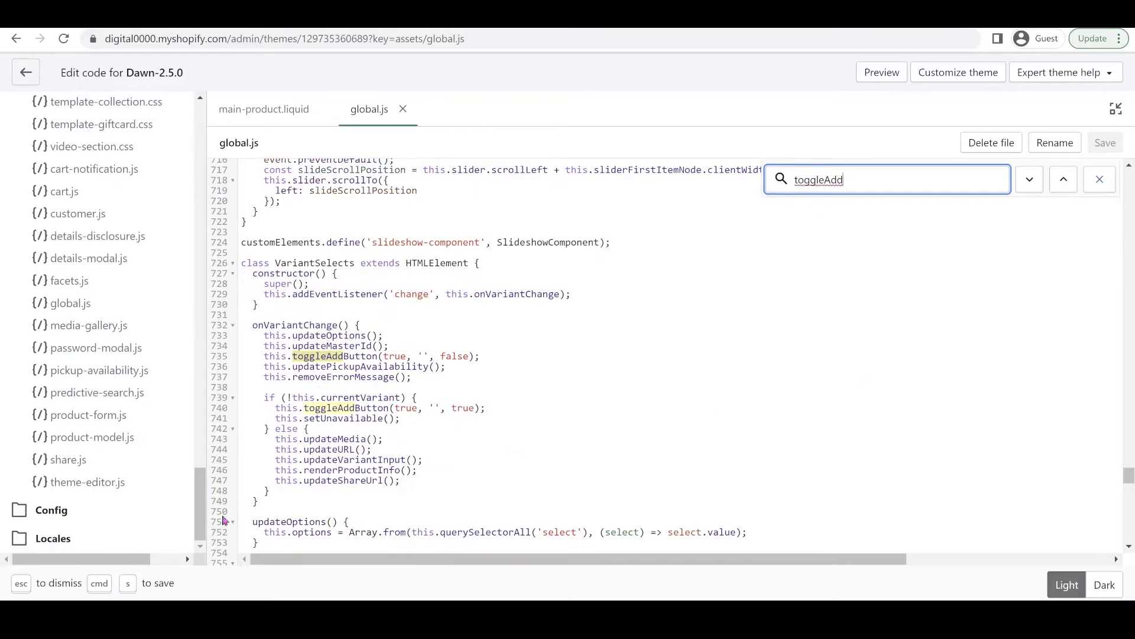
{"action": "scroll", "scroll_direction": "down", "scroll_amount": 3}
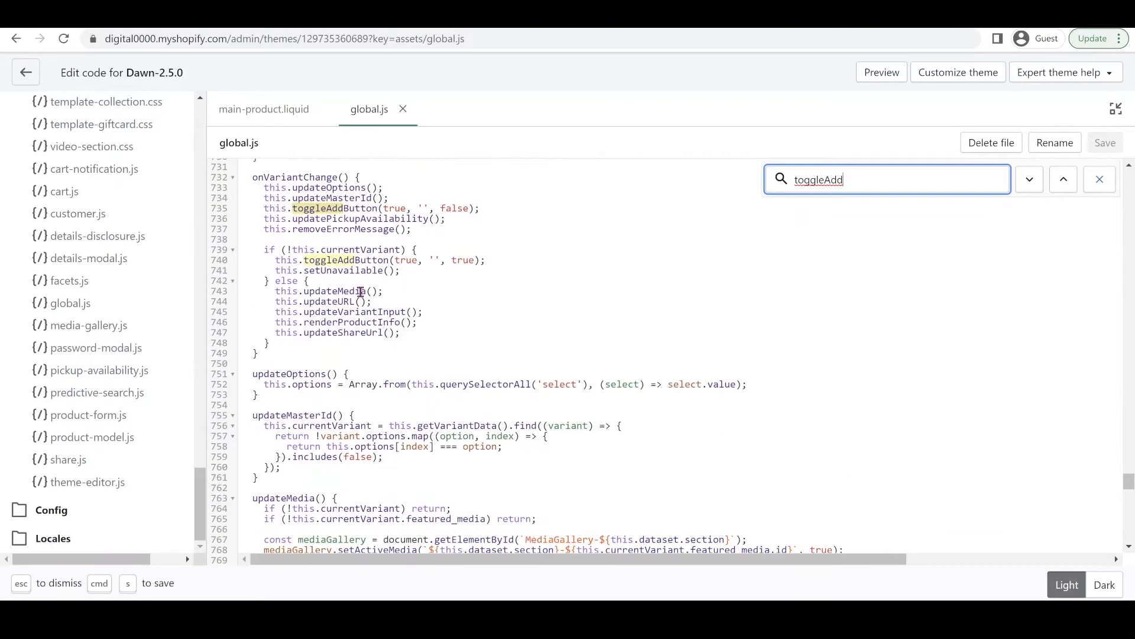
{"action": "left_click", "coordinate": [1029, 179]}
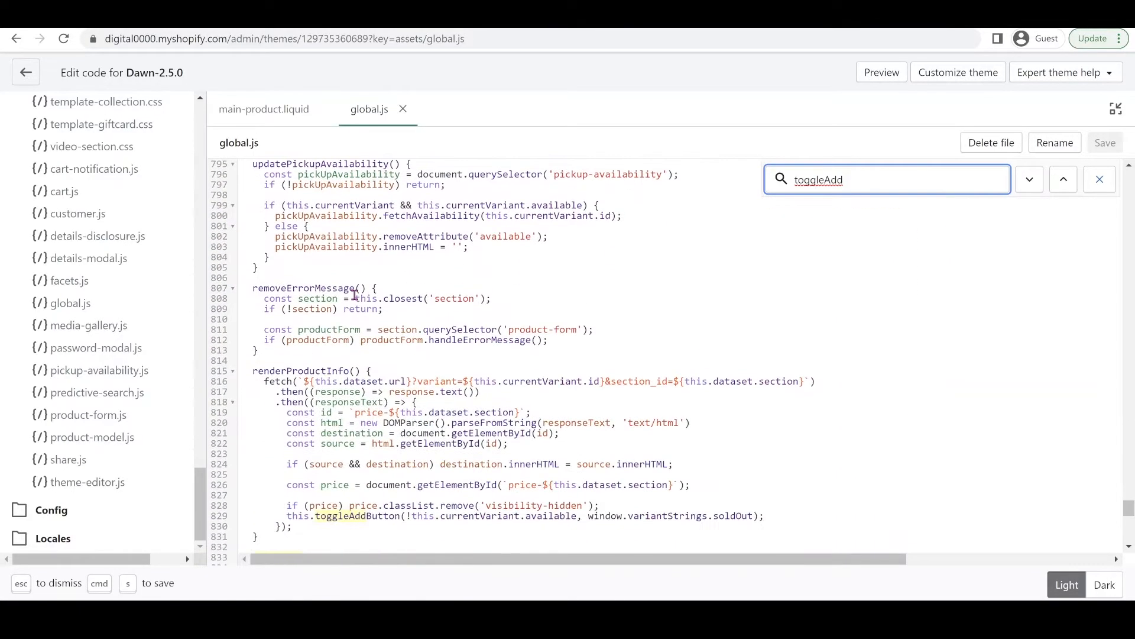
{"action": "left_click", "coordinate": [1029, 179]}
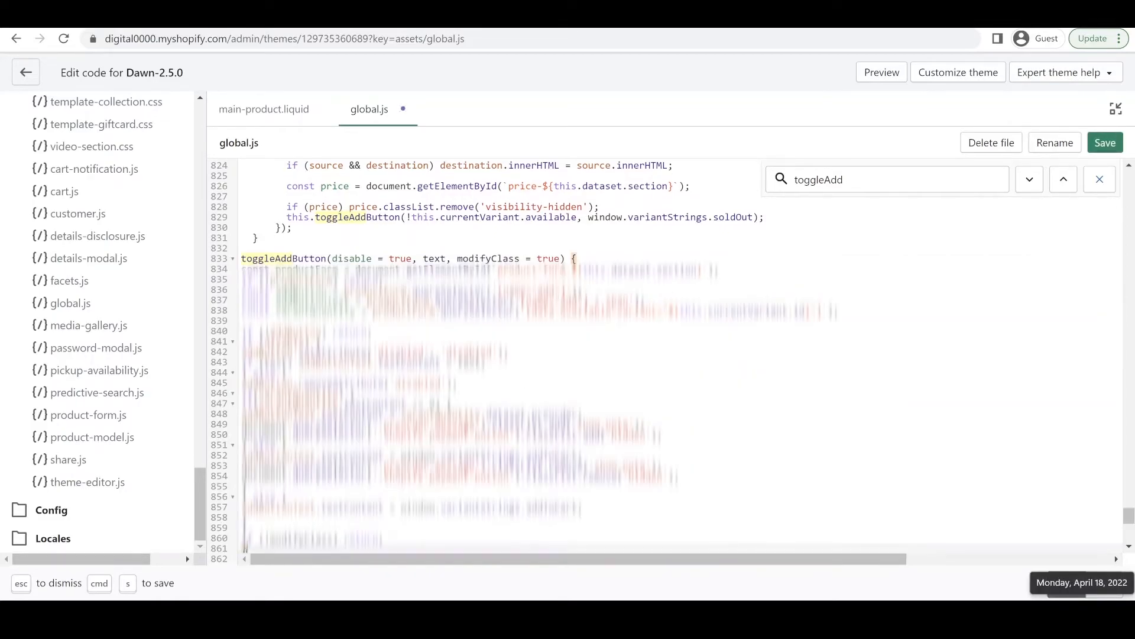
- Paste the availability-checking toggleAddButton code over it and save global.js
{"action": "scroll", "scroll_direction": "down", "scroll_amount": 3}
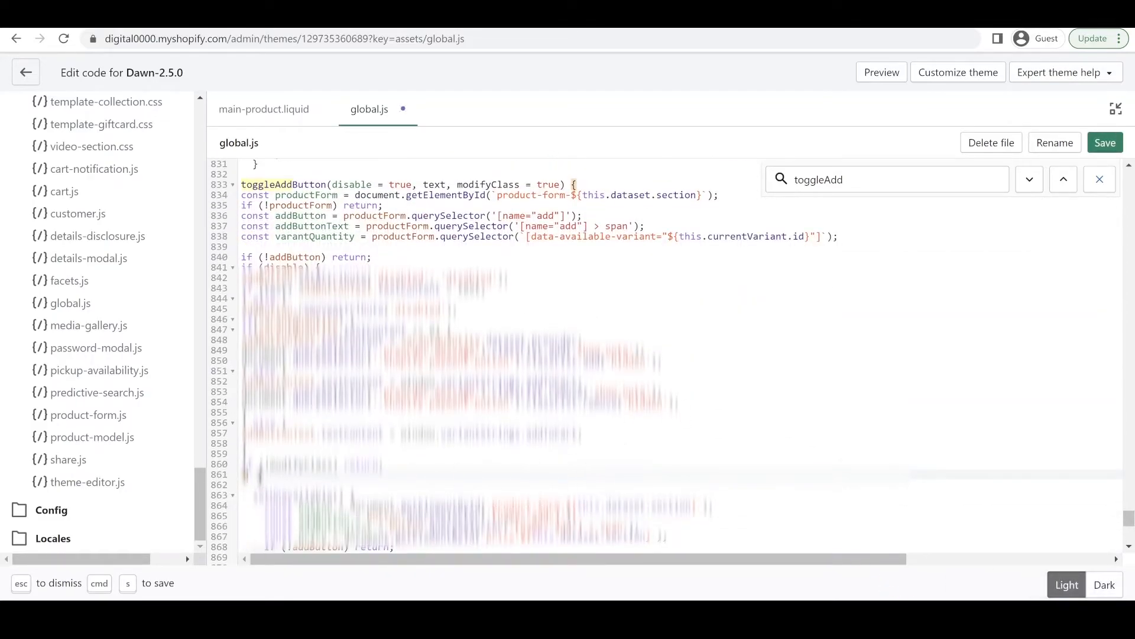
{"action": "scroll", "scroll_direction": "up", "scroll_amount": 3}
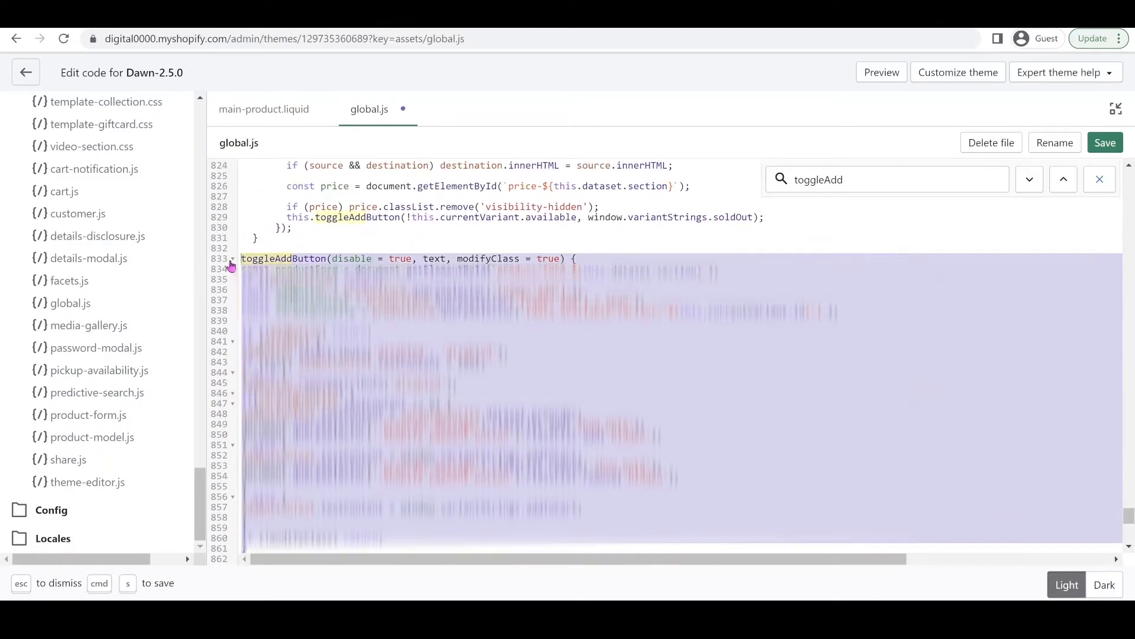
{"action": "mouse_move", "coordinate": [935, 240]}
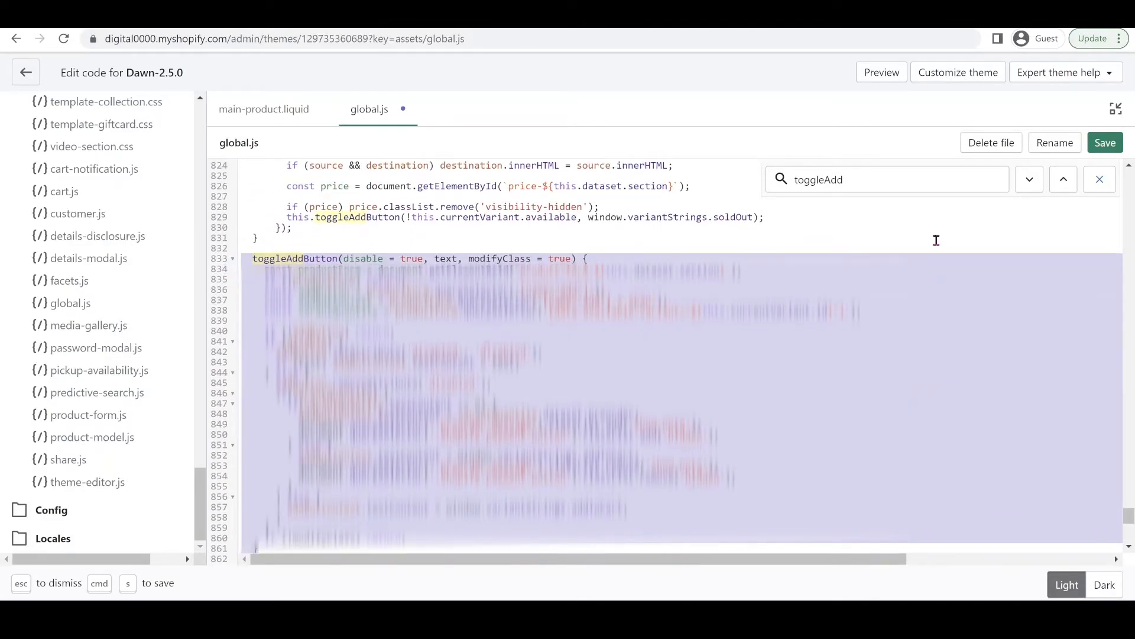
{"action": "left_click", "coordinate": [1104, 142]}
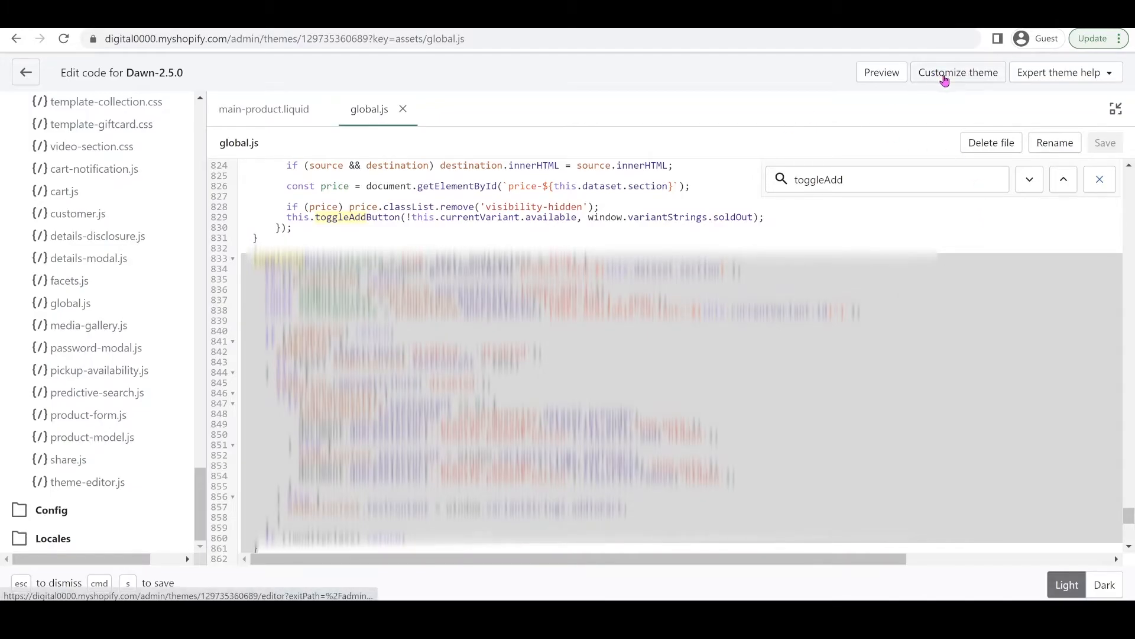
- Preview the Default product template for Antique Drawers in the theme customizer
{"action": "right_click", "coordinate": [957, 72]}
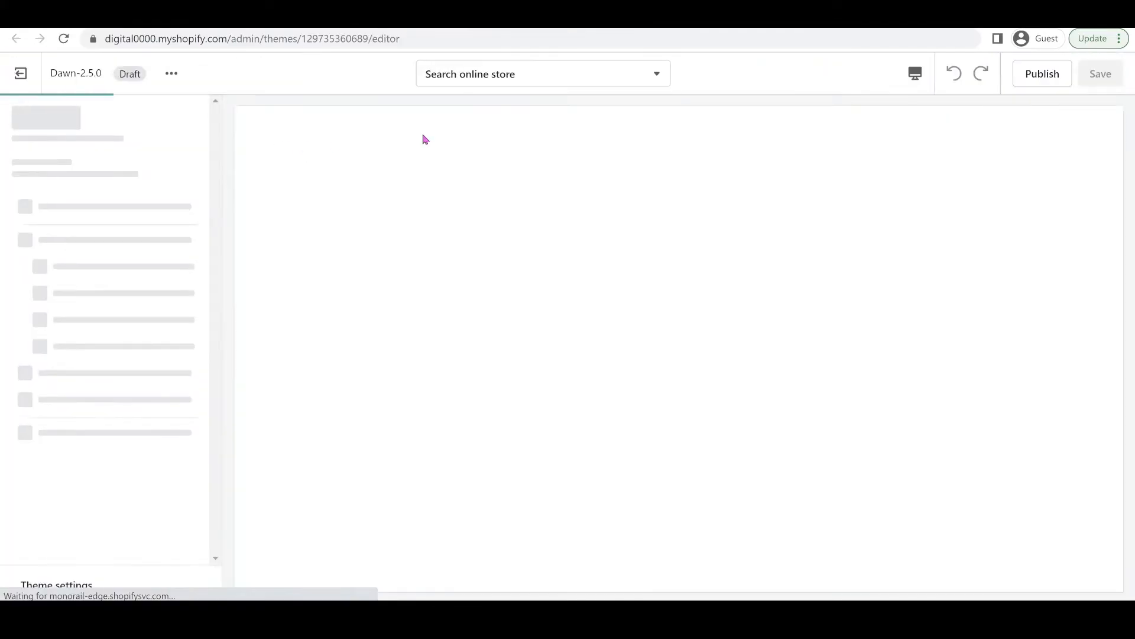
{"action": "left_click", "coordinate": [542, 74]}
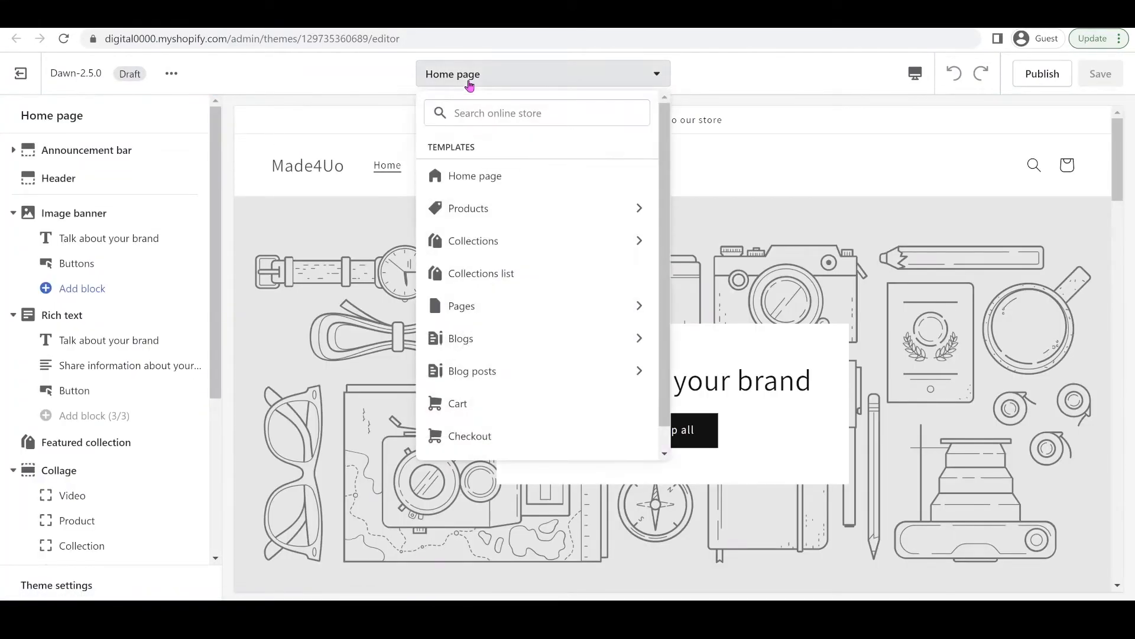
{"action": "left_click", "coordinate": [468, 208]}
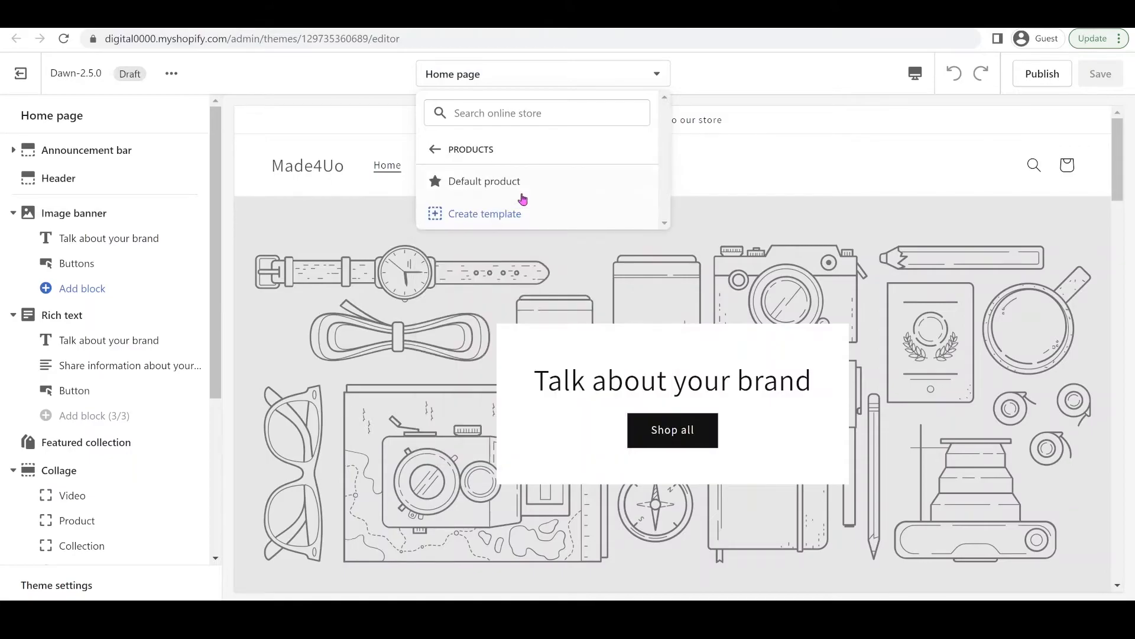
{"action": "left_click", "coordinate": [483, 181]}
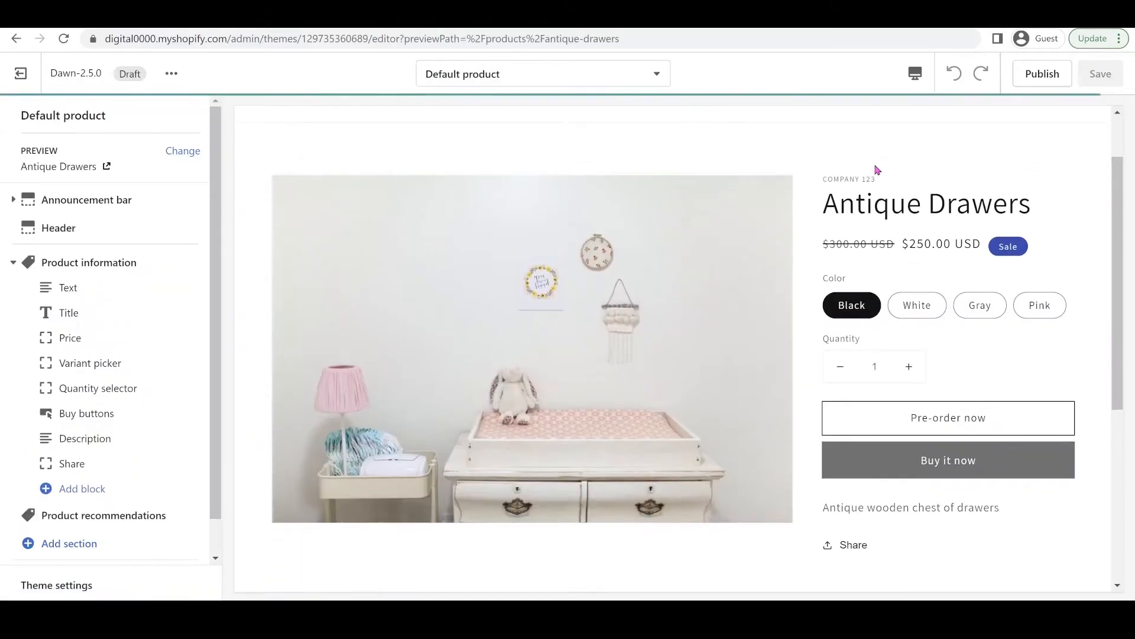
{"action": "scroll", "scroll_direction": "down", "scroll_amount": 3}
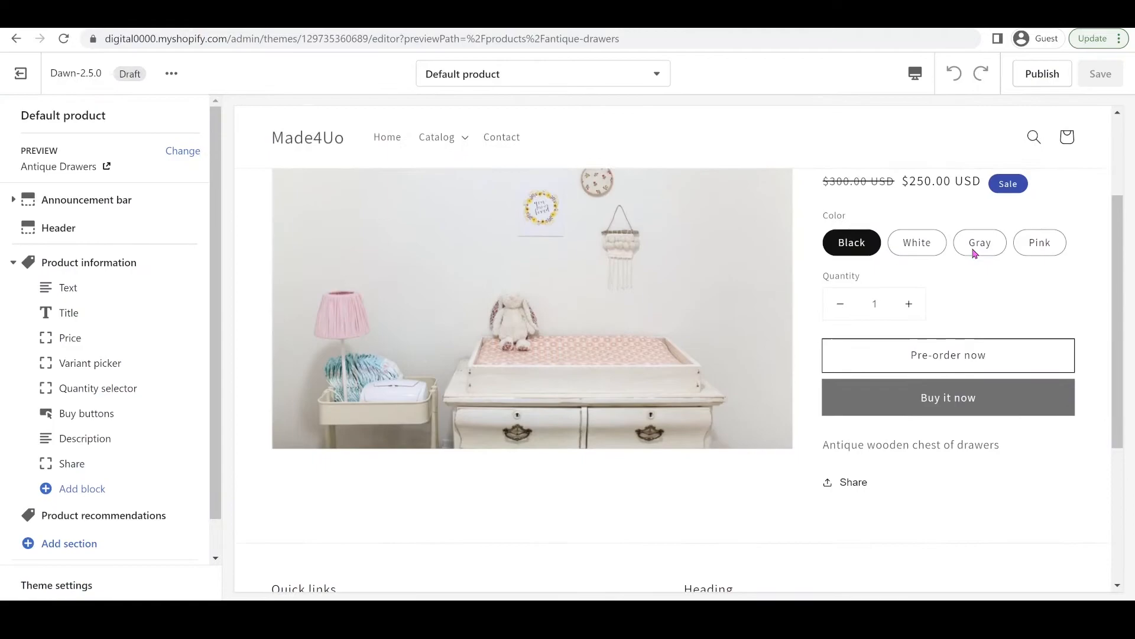
{"action": "scroll", "scroll_direction": "up", "scroll_amount": 3}
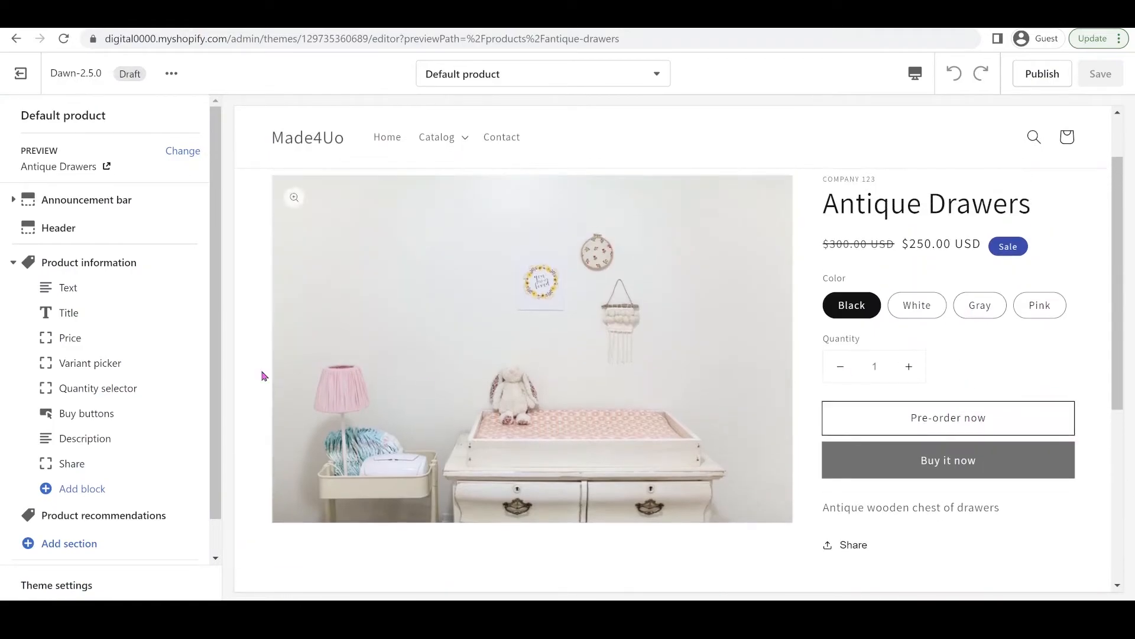
{"action": "scroll", "scroll_direction": "down", "scroll_amount": 3}
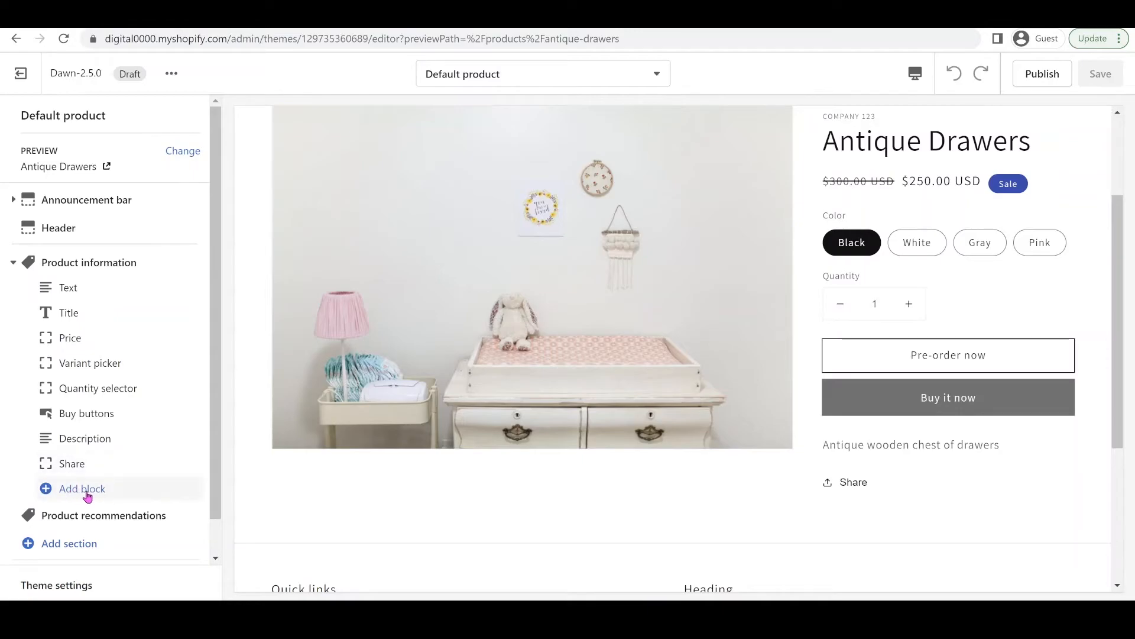
- Add a preorder_note block to Product information reading 'Please allow us 5-7 days to ship the item.' and save
{"action": "left_click", "coordinate": [82, 488]}
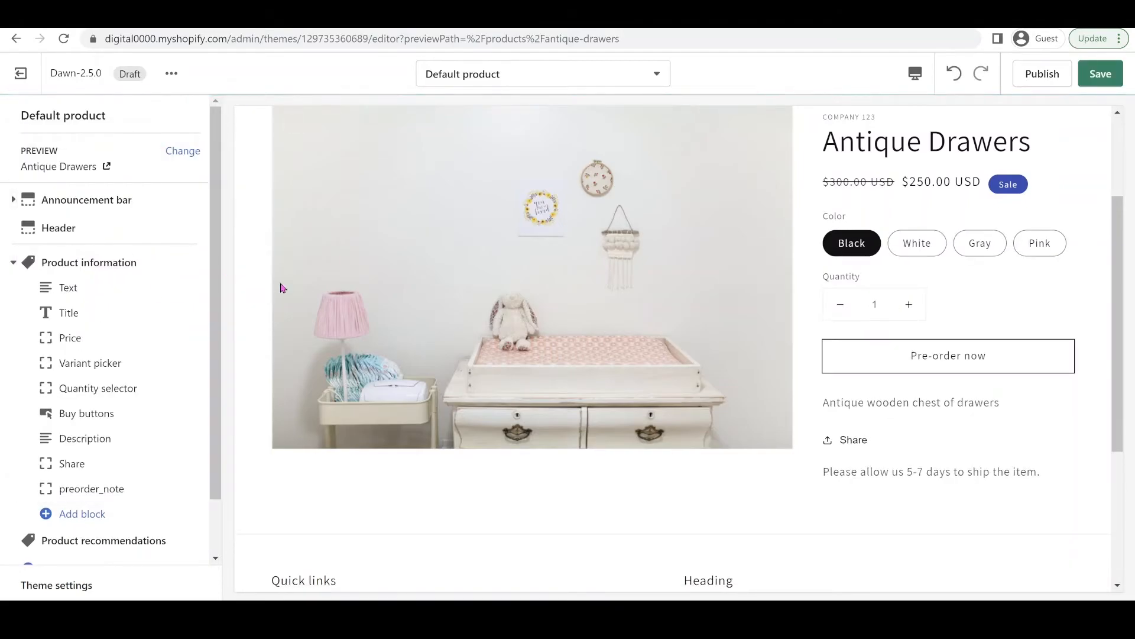
{"action": "left_click", "coordinate": [1099, 73]}
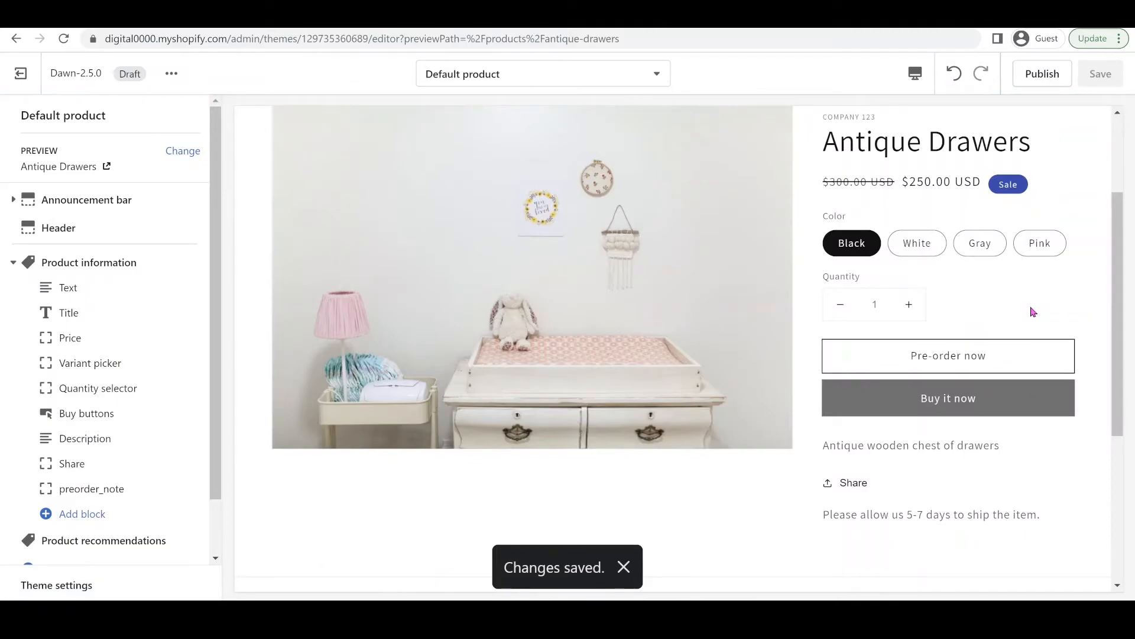
{"action": "scroll", "scroll_direction": "up", "scroll_amount": 3}
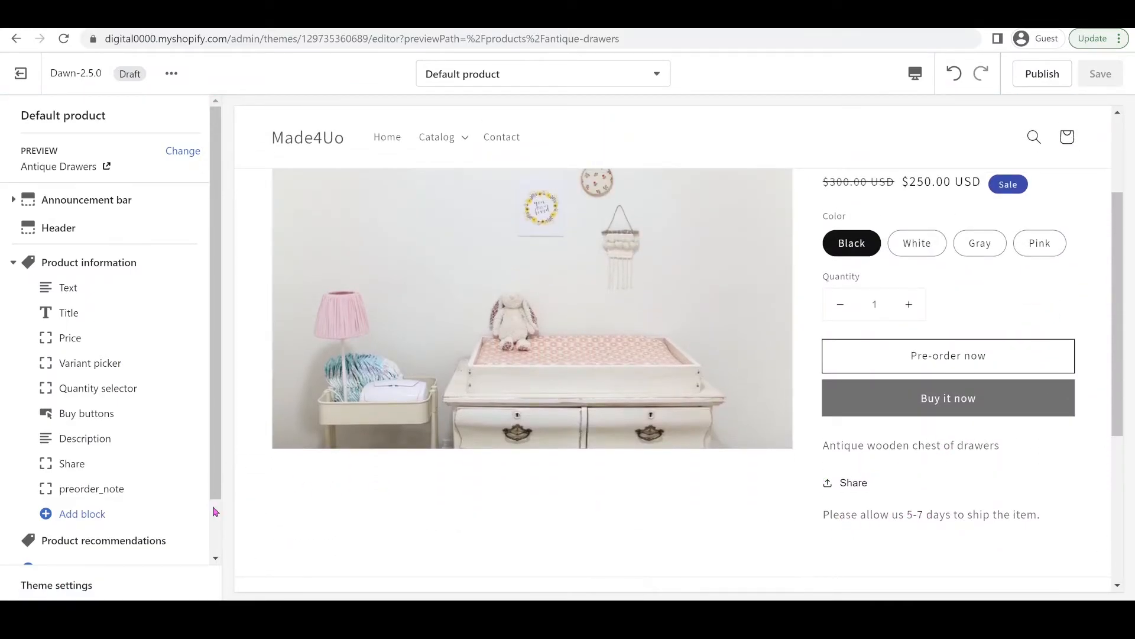
- Give the note a bold 'Pre-order:' prefix and save it
{"action": "left_click", "coordinate": [91, 488]}
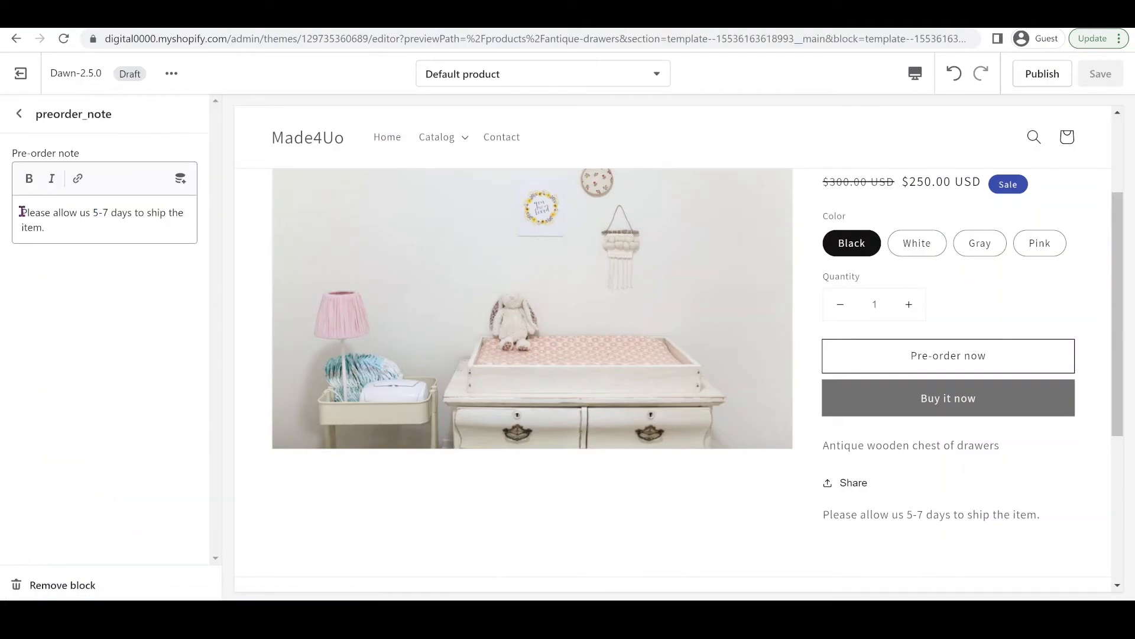
{"action": "type", "text": "Pre-order:"}
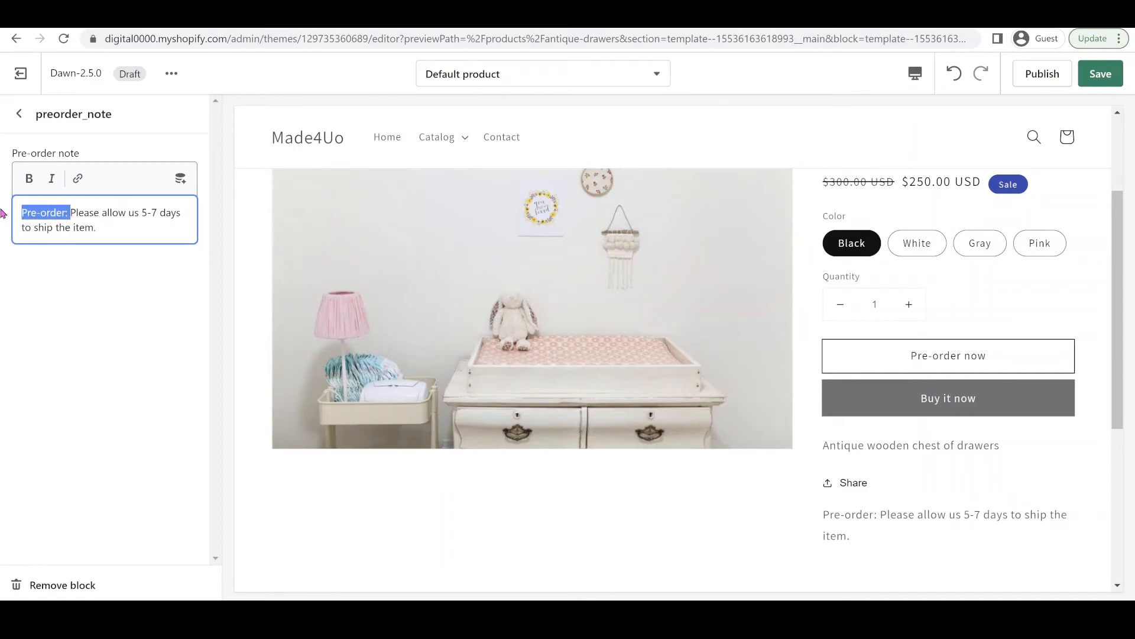
{"action": "left_click", "coordinate": [29, 179]}
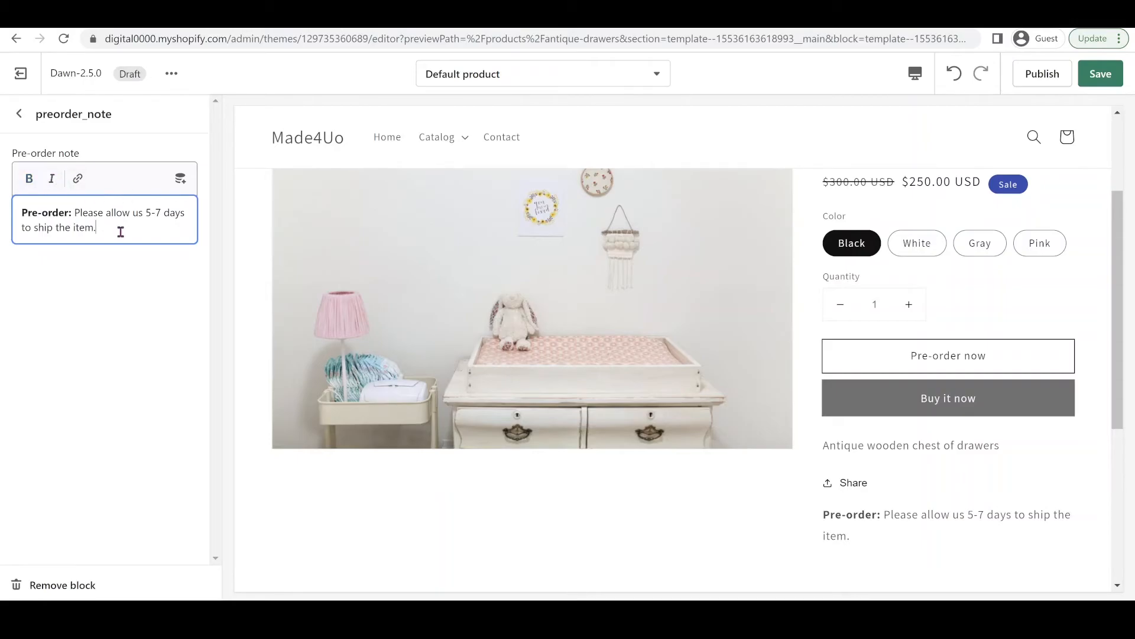
{"action": "left_click", "coordinate": [1100, 73]}
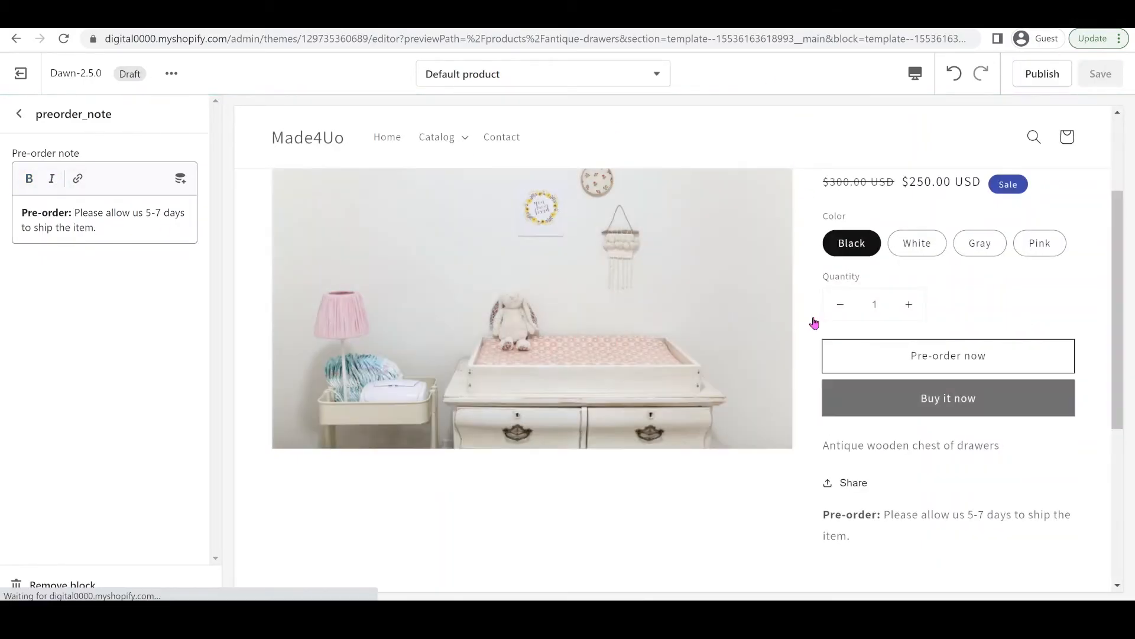
- Move preorder_note above Buy buttons in the block list and save
{"action": "left_click", "coordinate": [20, 114]}
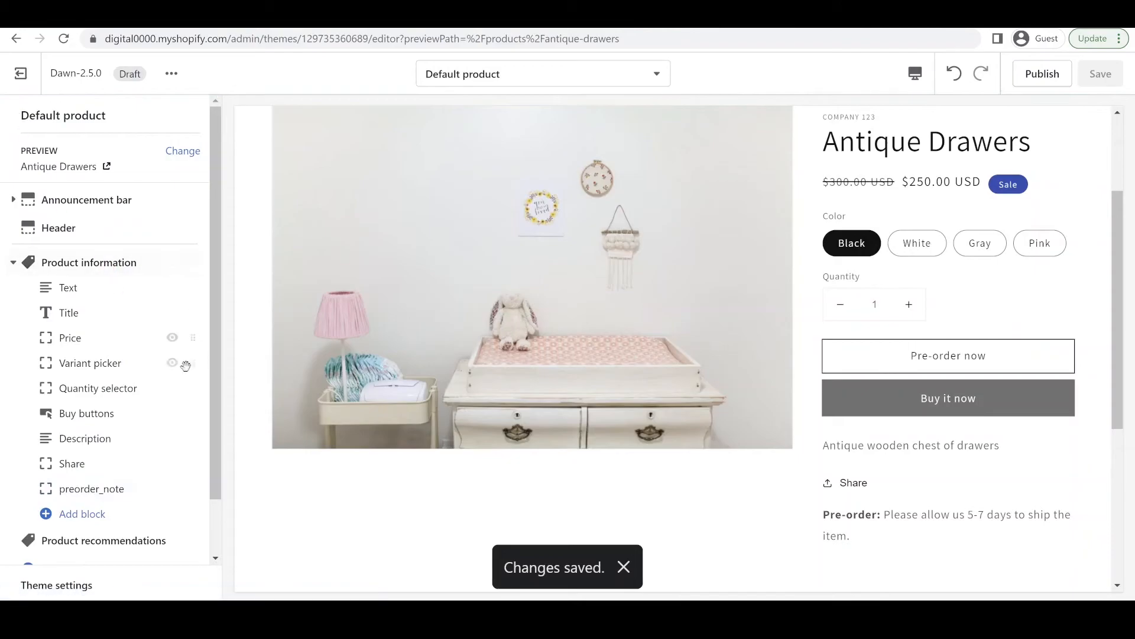
{"action": "scroll", "scroll_direction": "down", "scroll_amount": 3}
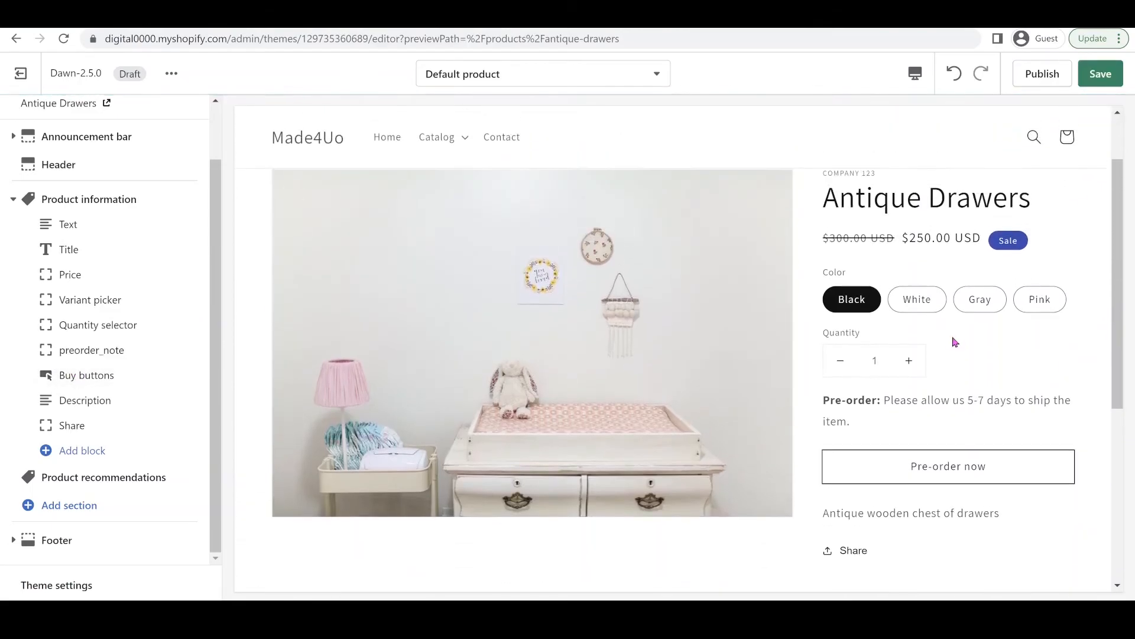
{"action": "left_click", "coordinate": [1100, 73]}
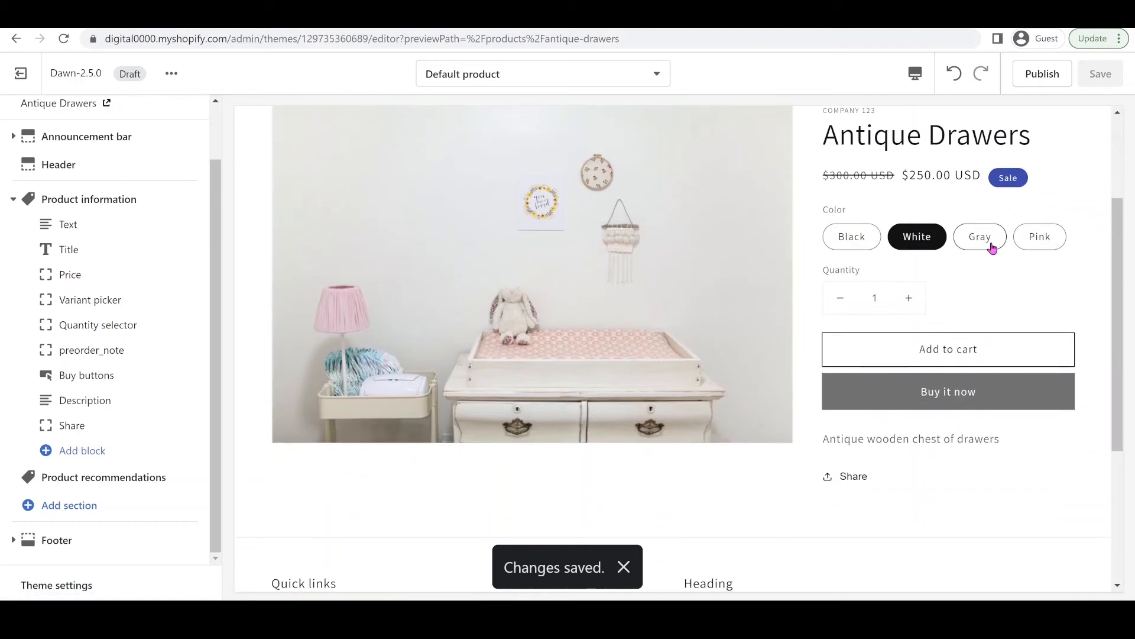
- Set the Gray variant's Pre-order button label to PRE-ORDER in Buy buttons and save
{"action": "left_click", "coordinate": [980, 236]}
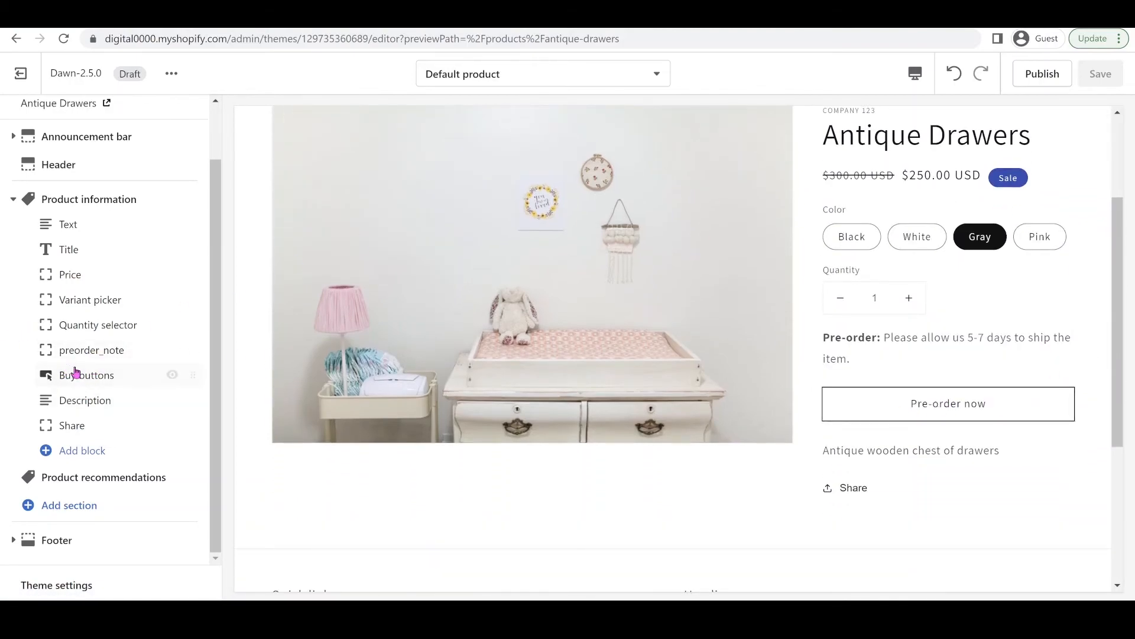
{"action": "left_click", "coordinate": [85, 375]}
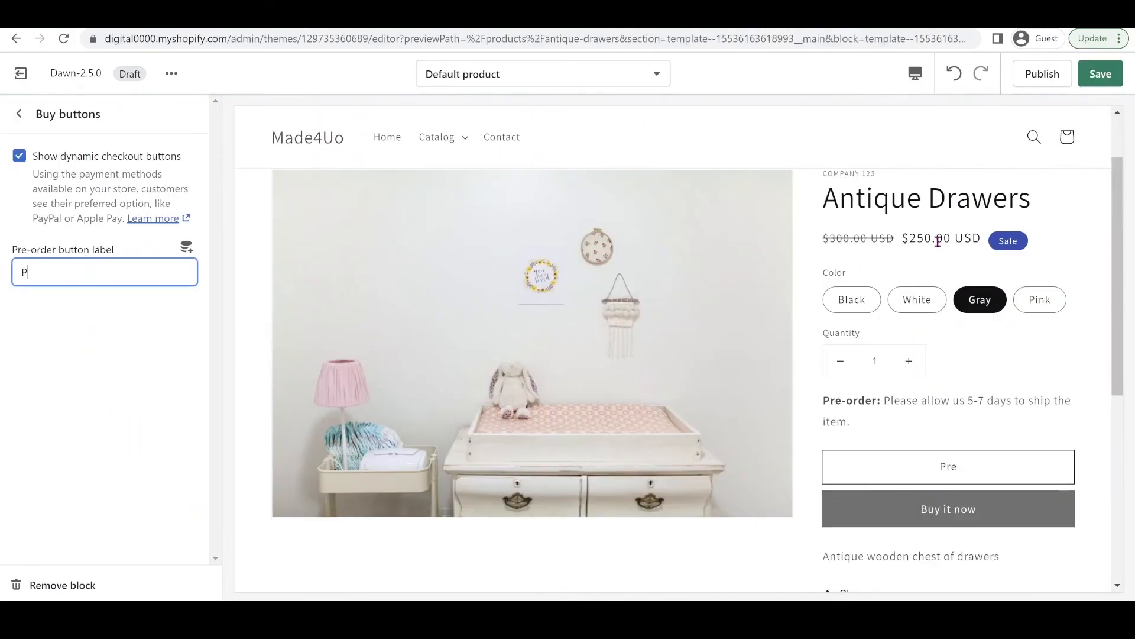
{"action": "type", "text": "RE-O"}
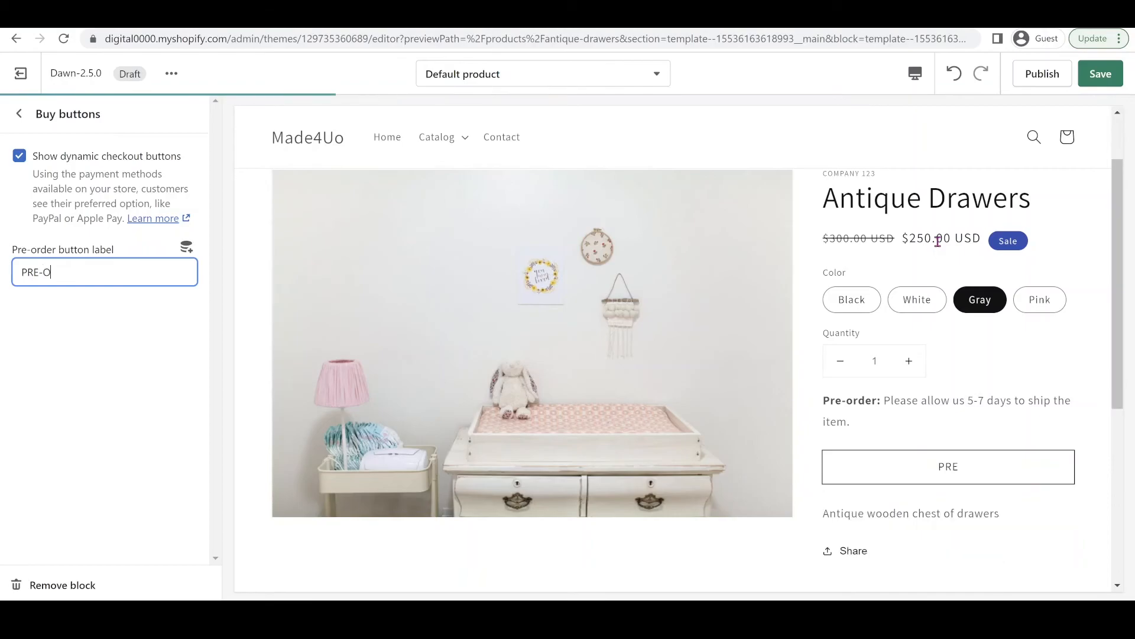
{"action": "type", "text": "RDER"}
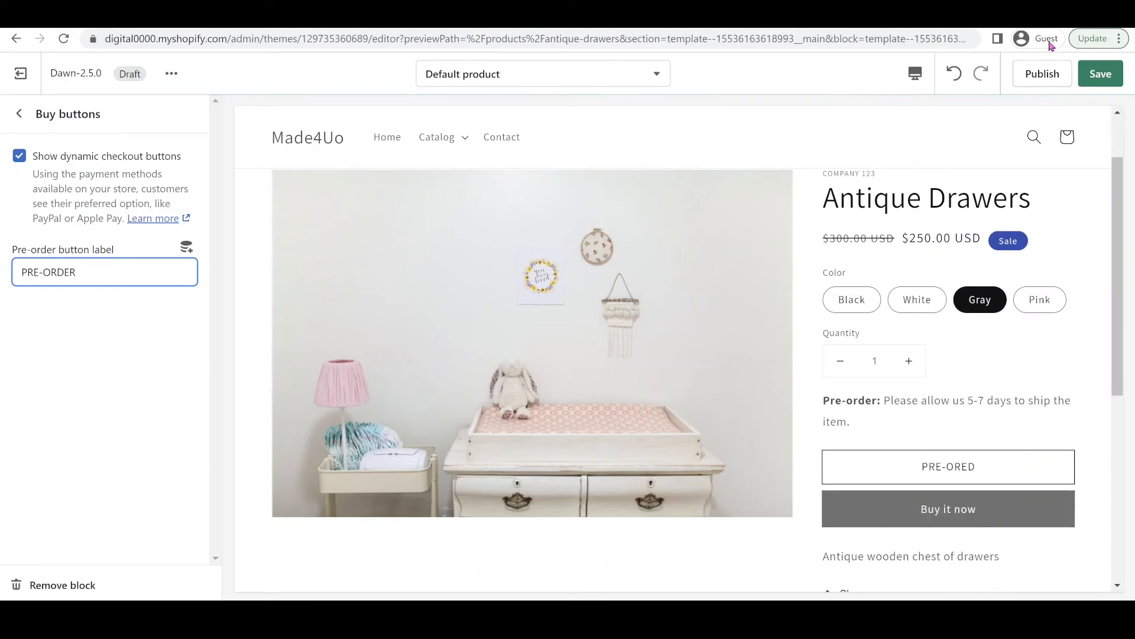
{"action": "left_click", "coordinate": [1100, 74]}
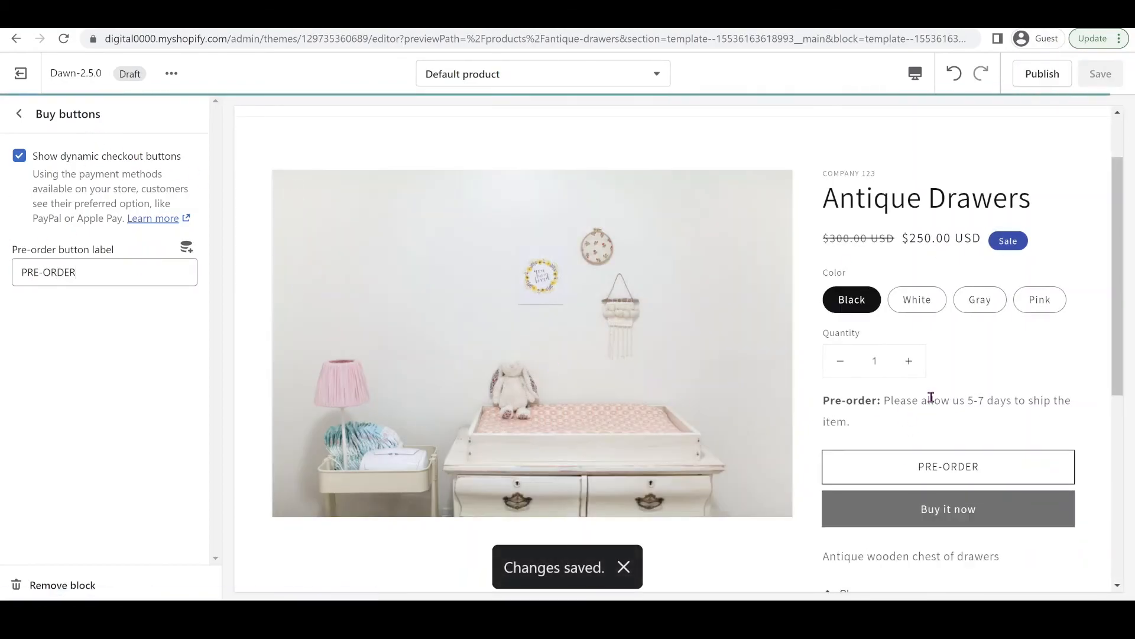